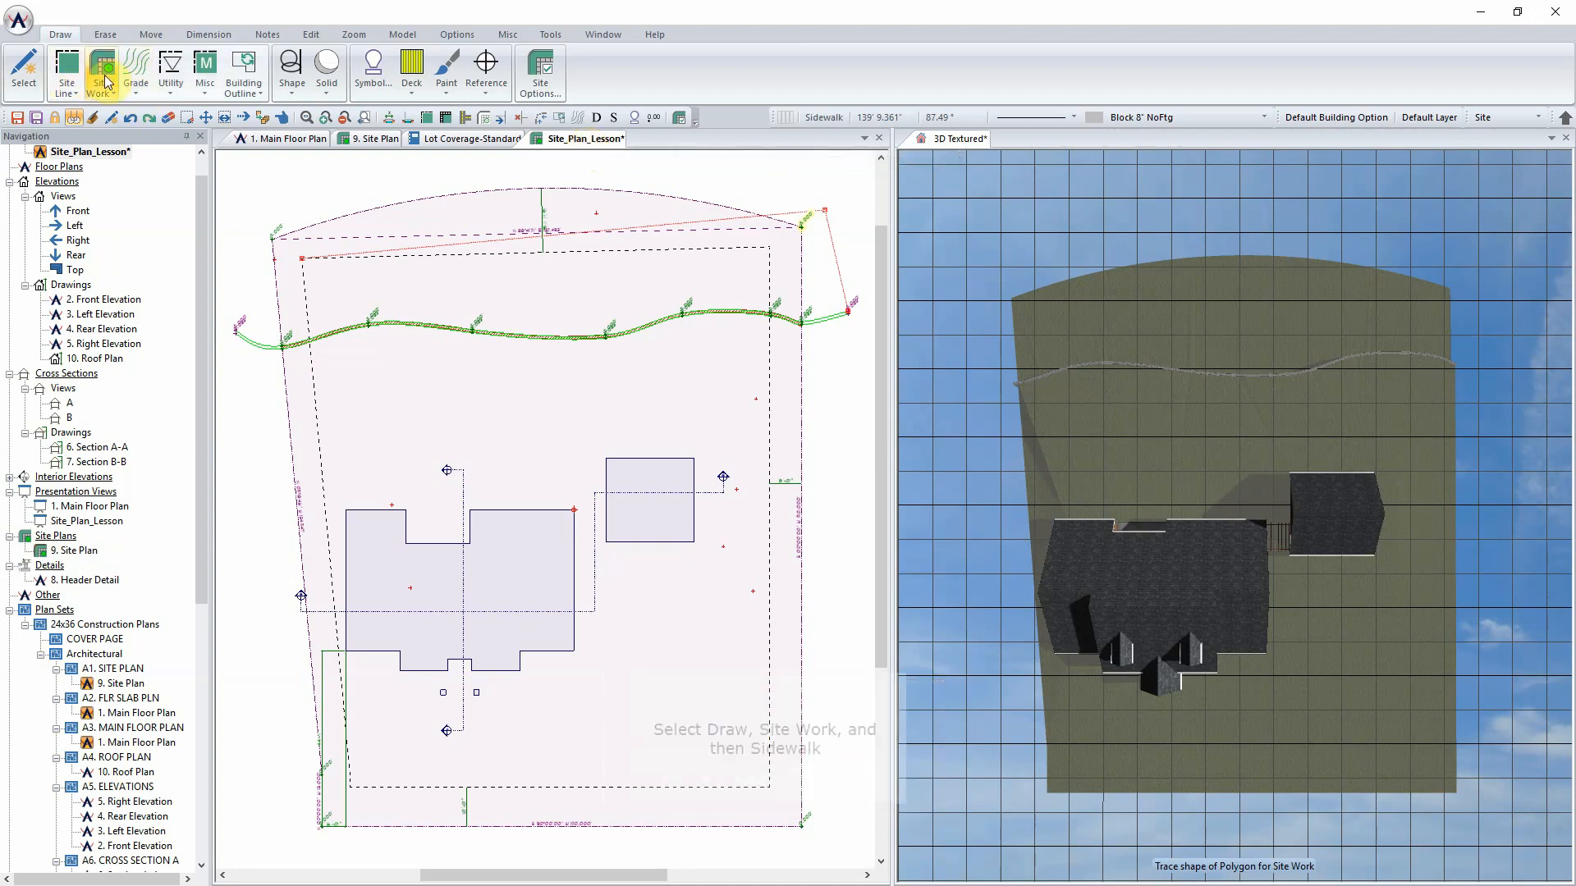
- Start a Sidewalk site object, edge-aligned, with a 5-foot width
click(101, 71)
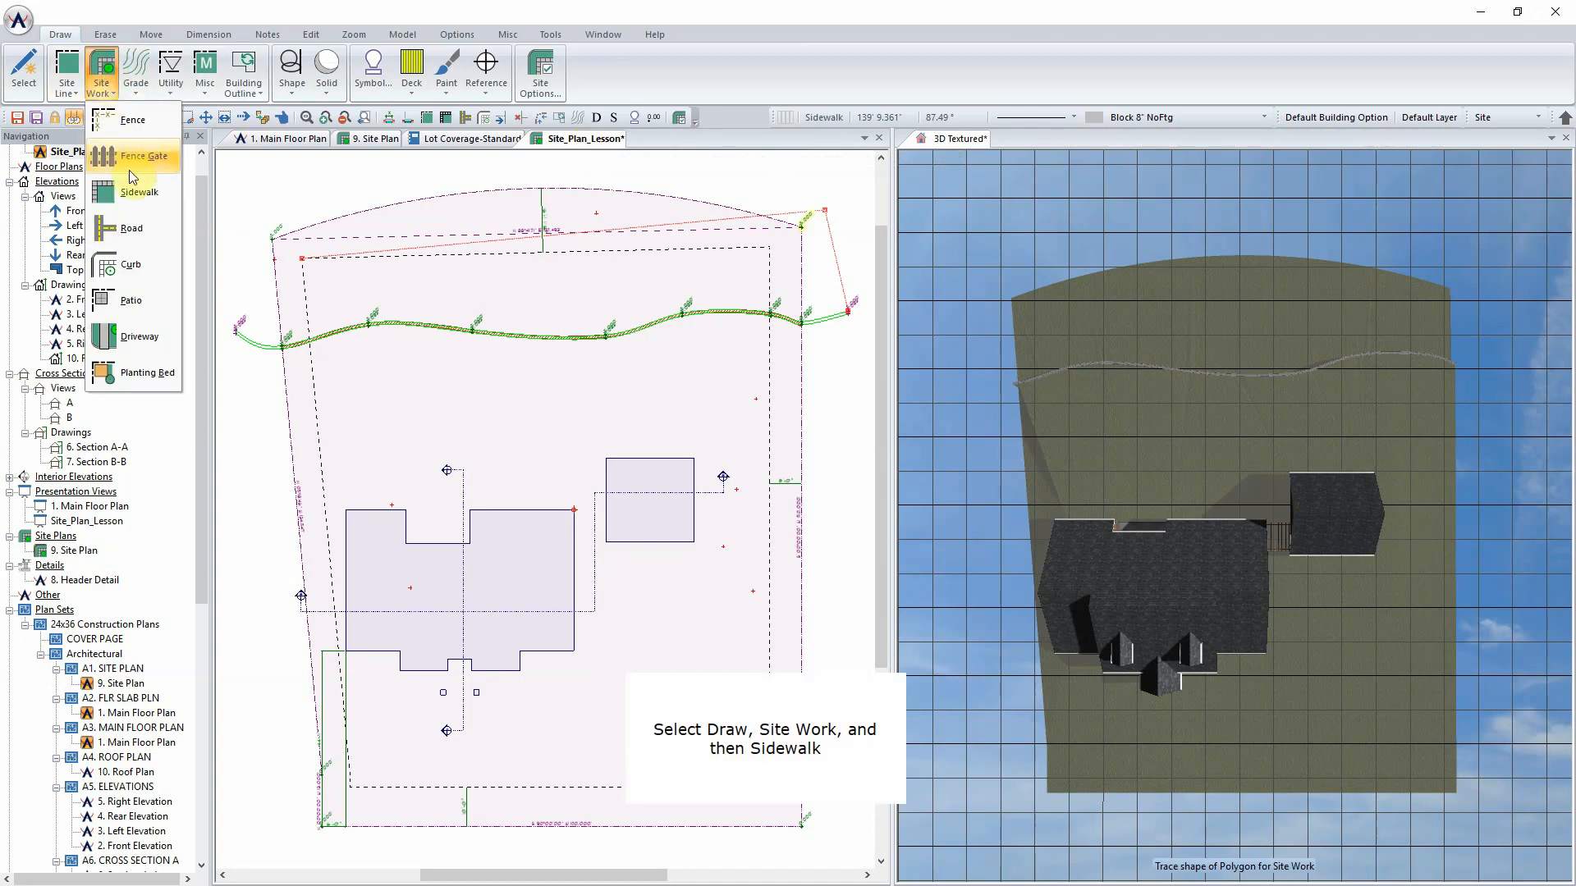
click(141, 191)
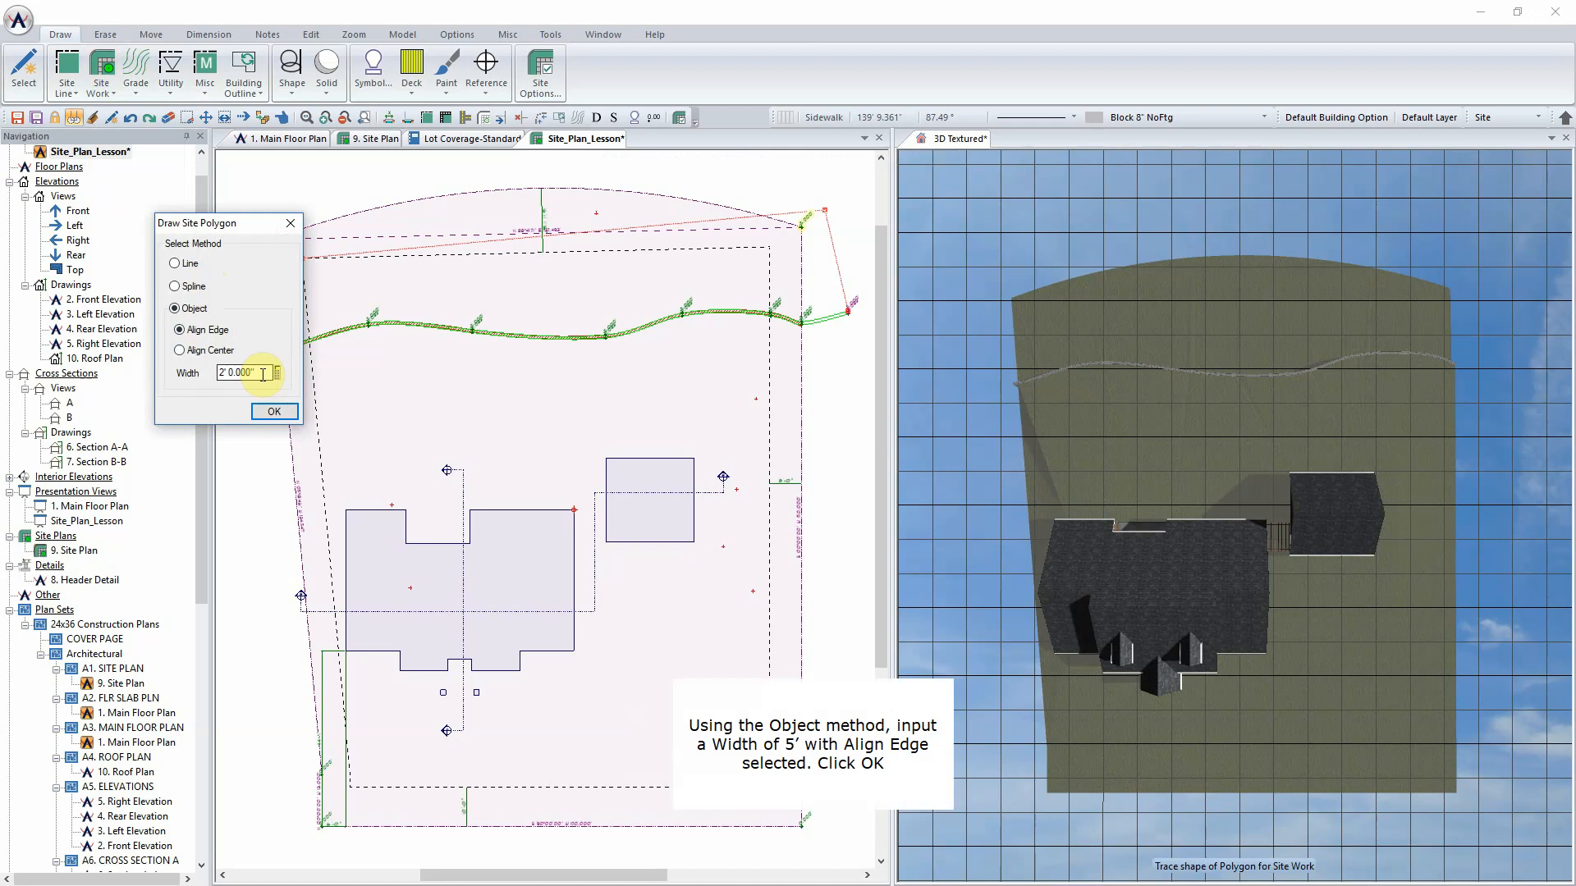
text(5)
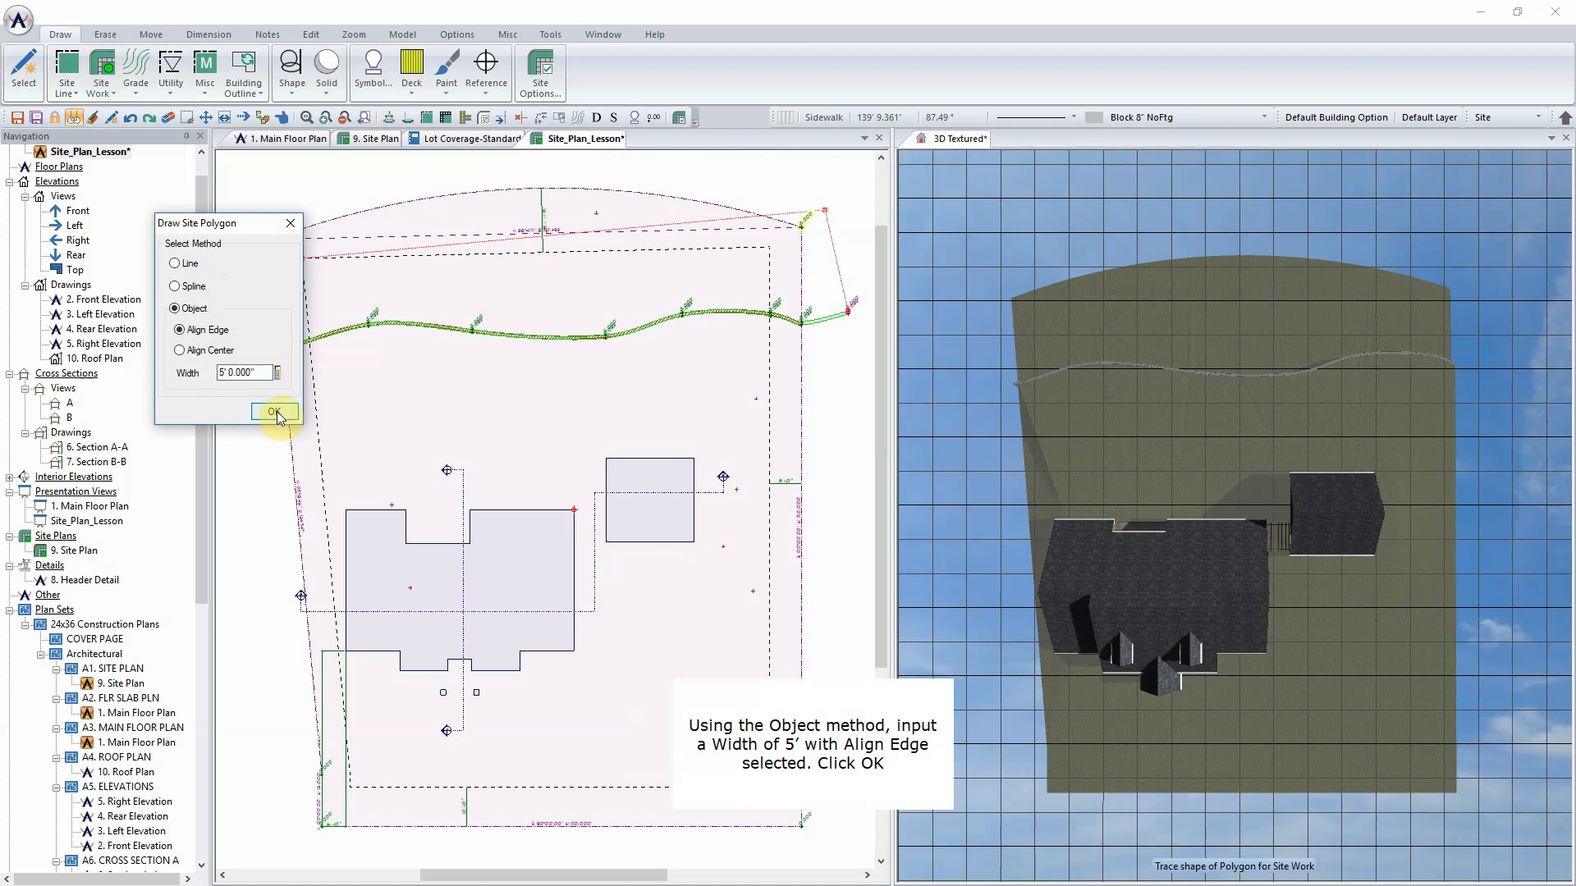
click(274, 412)
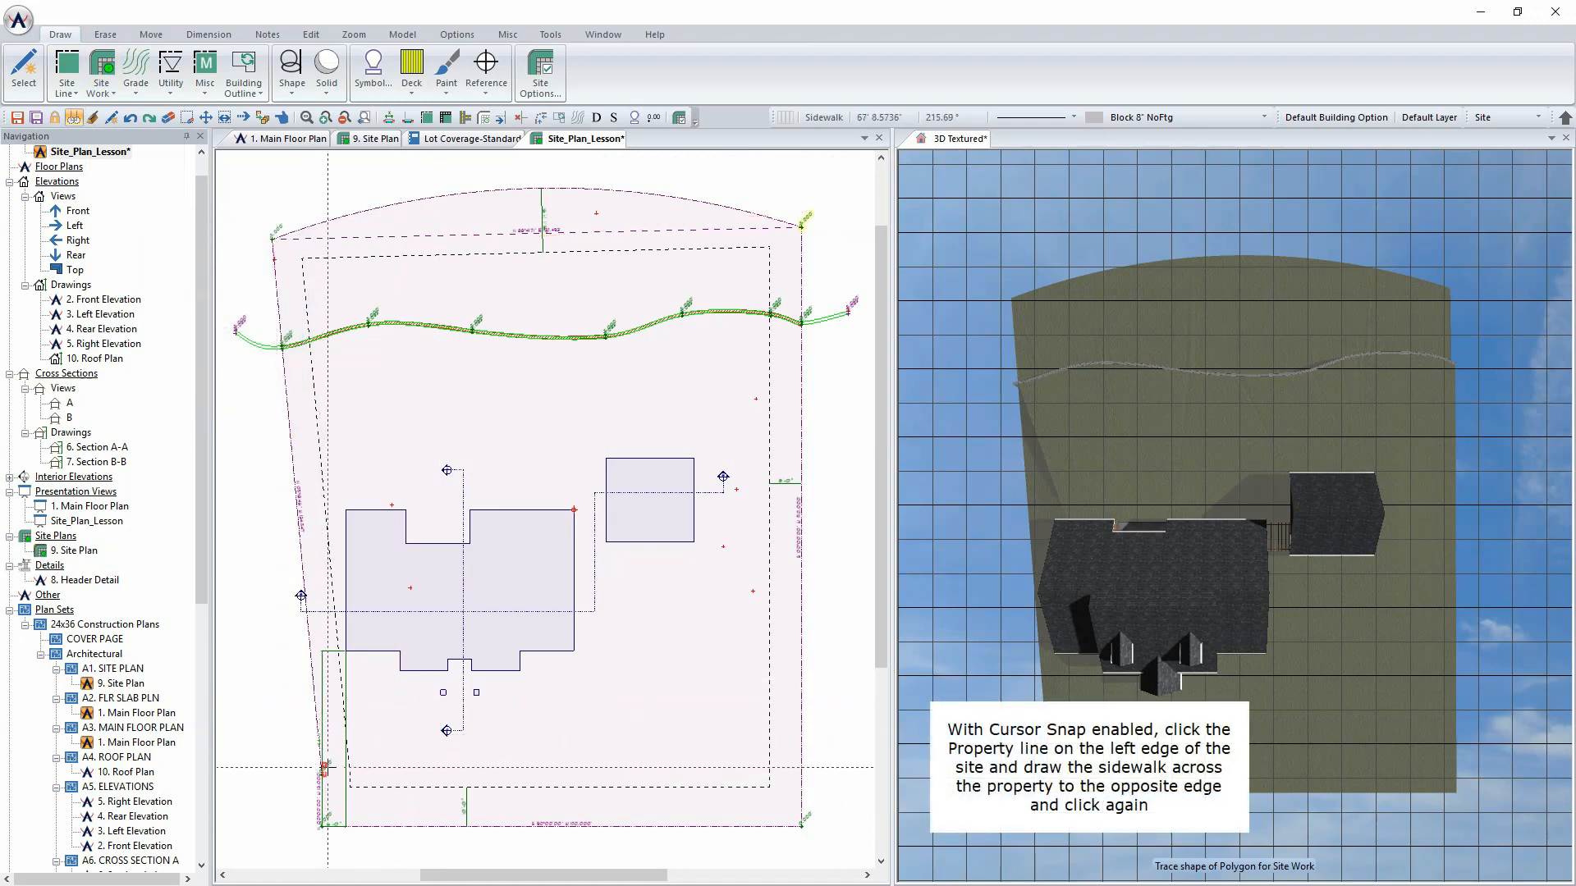
- Draw the 5-foot sidewalk across the lot front between the property lines and view it in 3D
drag(322, 767, 710, 767)
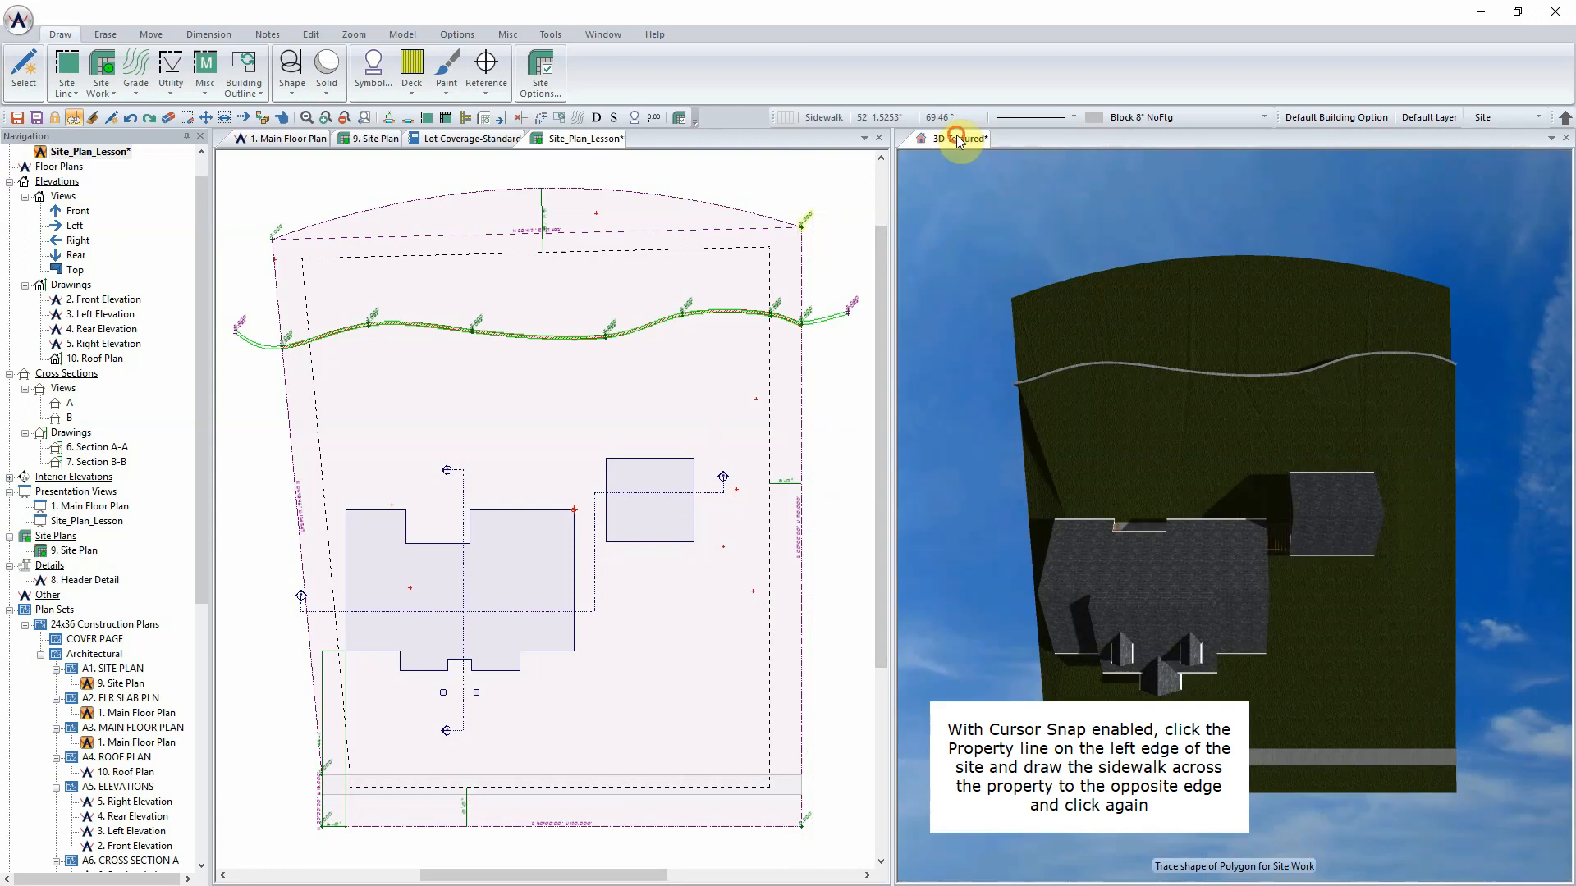
click(957, 138)
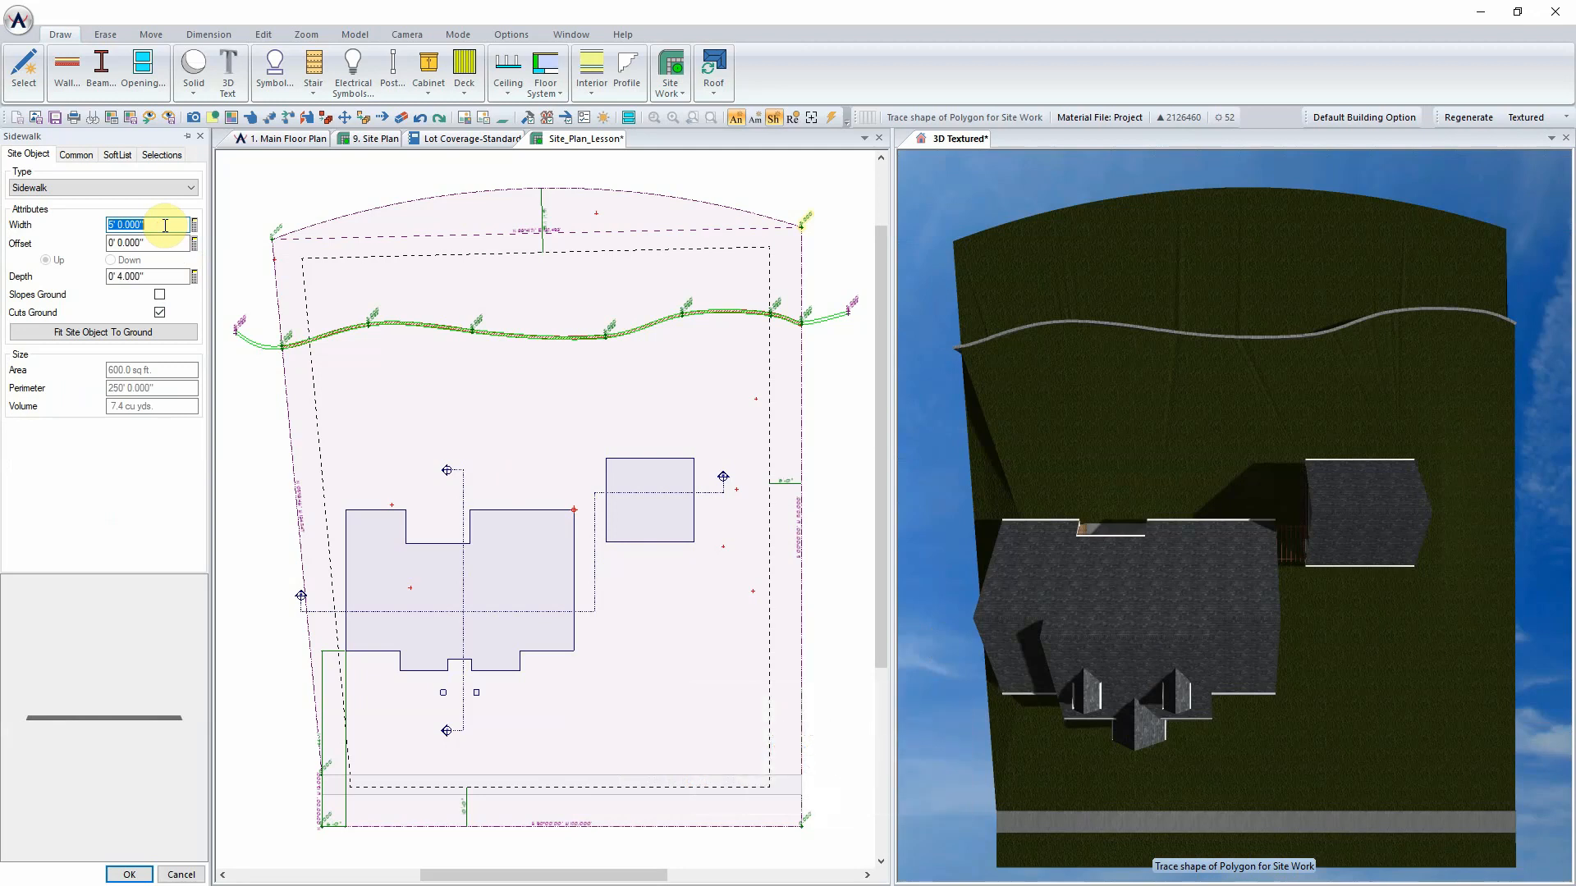
- Review the sidewalk's 5-foot width, offset and 4-inch depth with Cuts Ground, and confirm
click(146, 243)
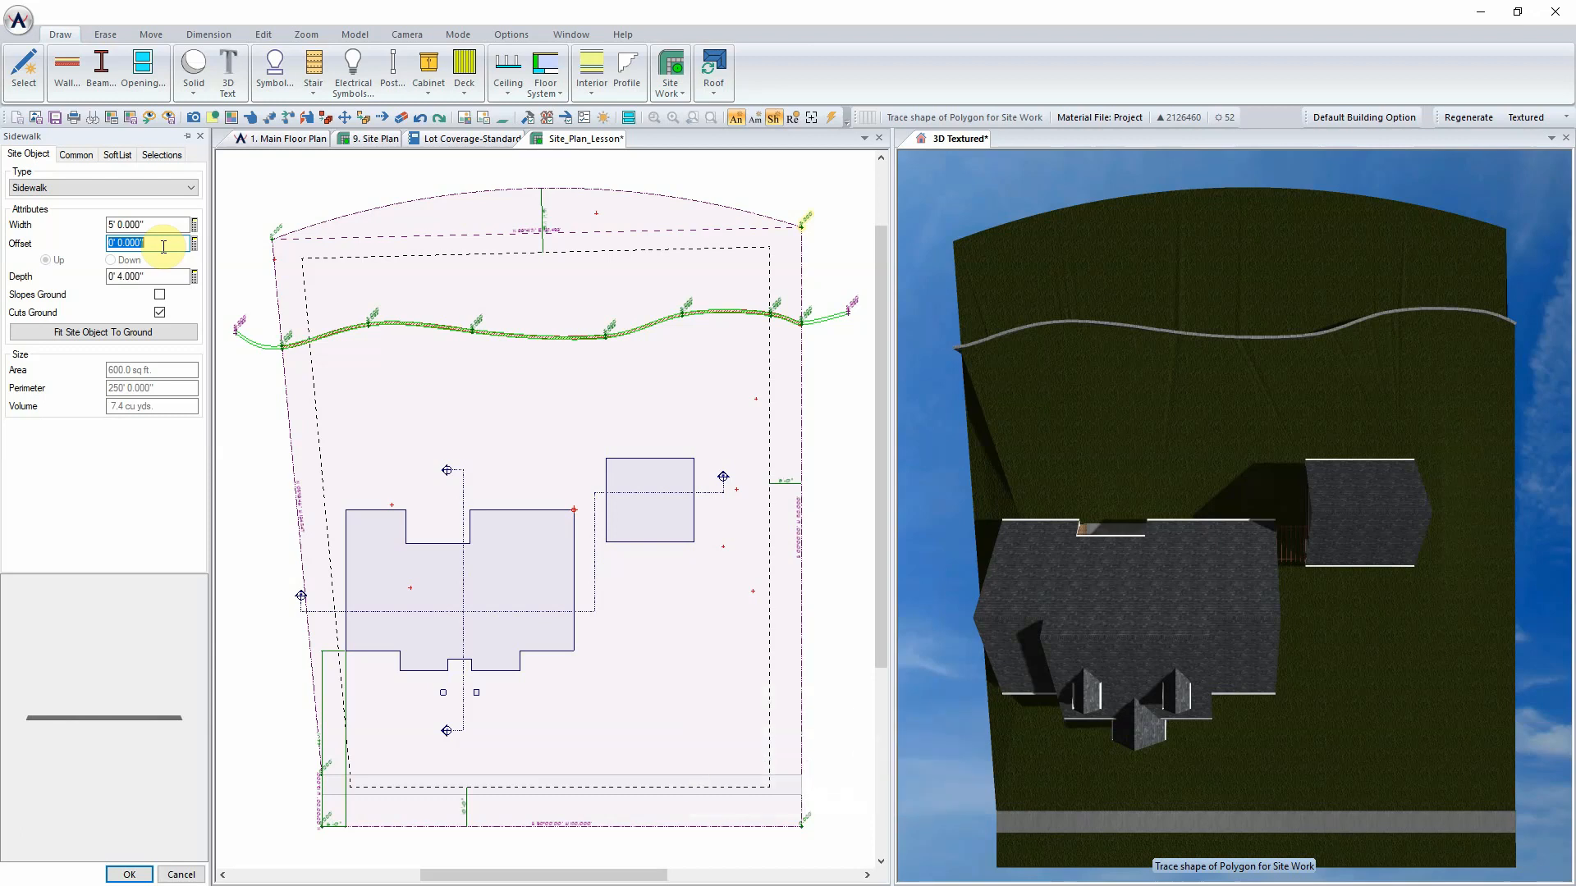
click(146, 275)
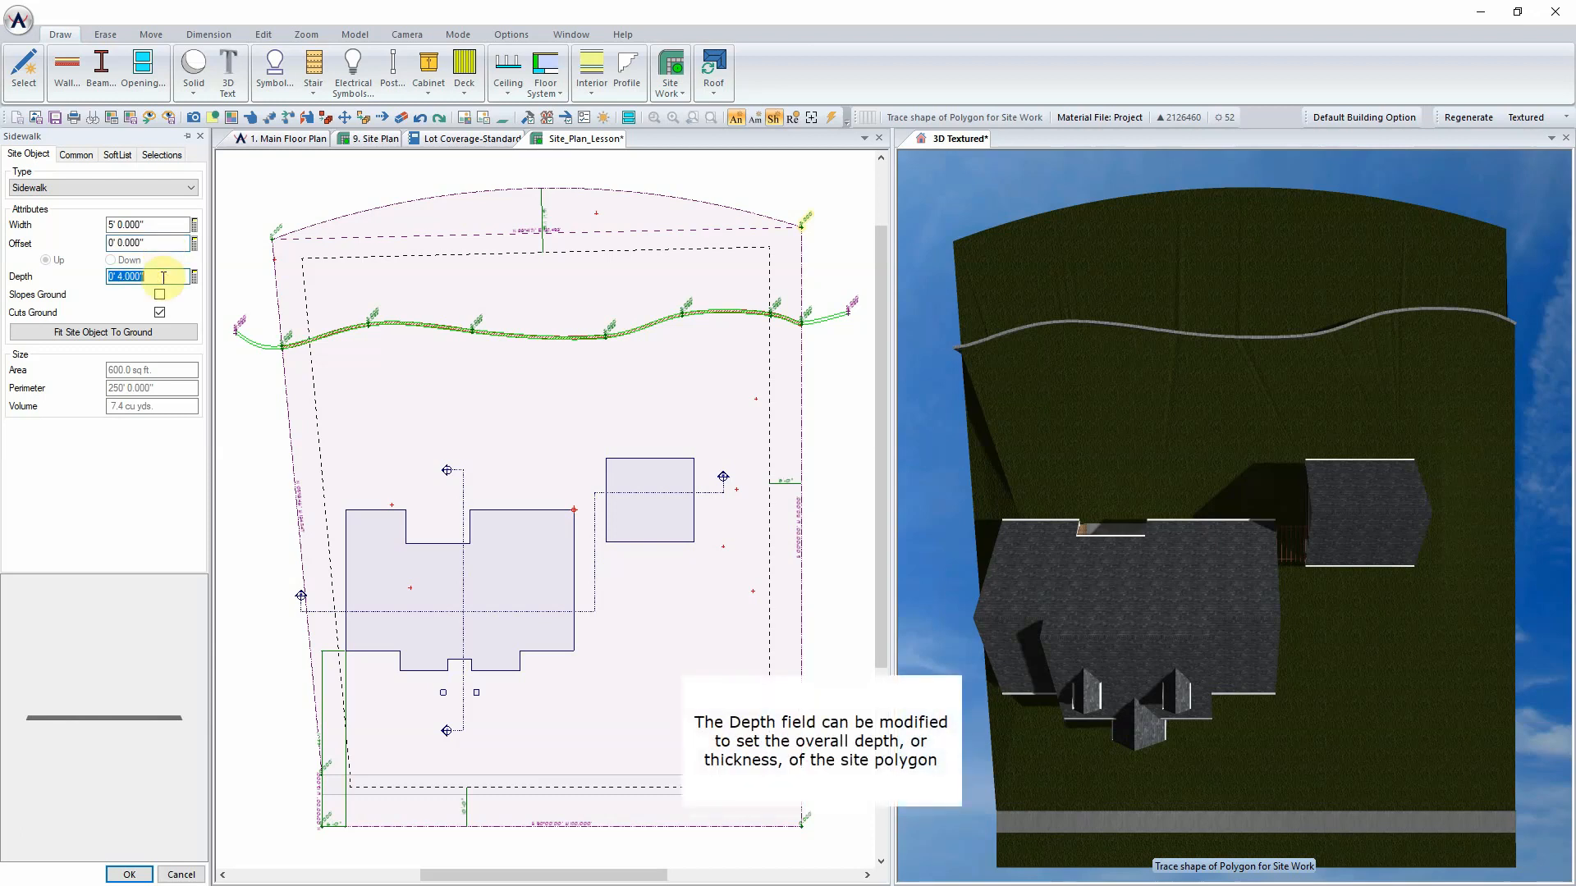
click(159, 312)
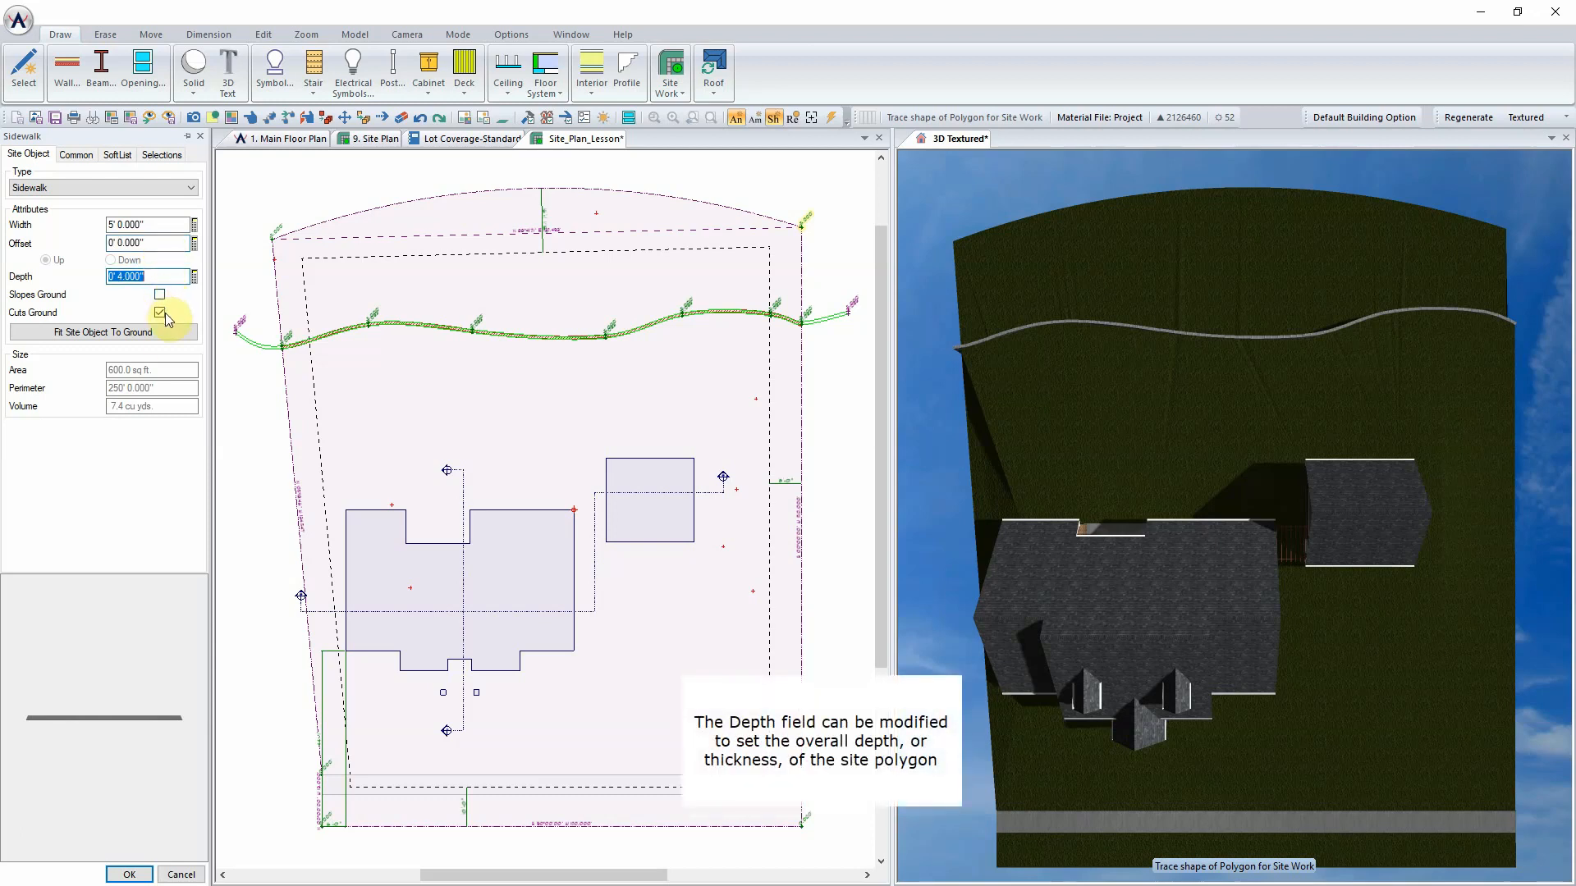
click(159, 312)
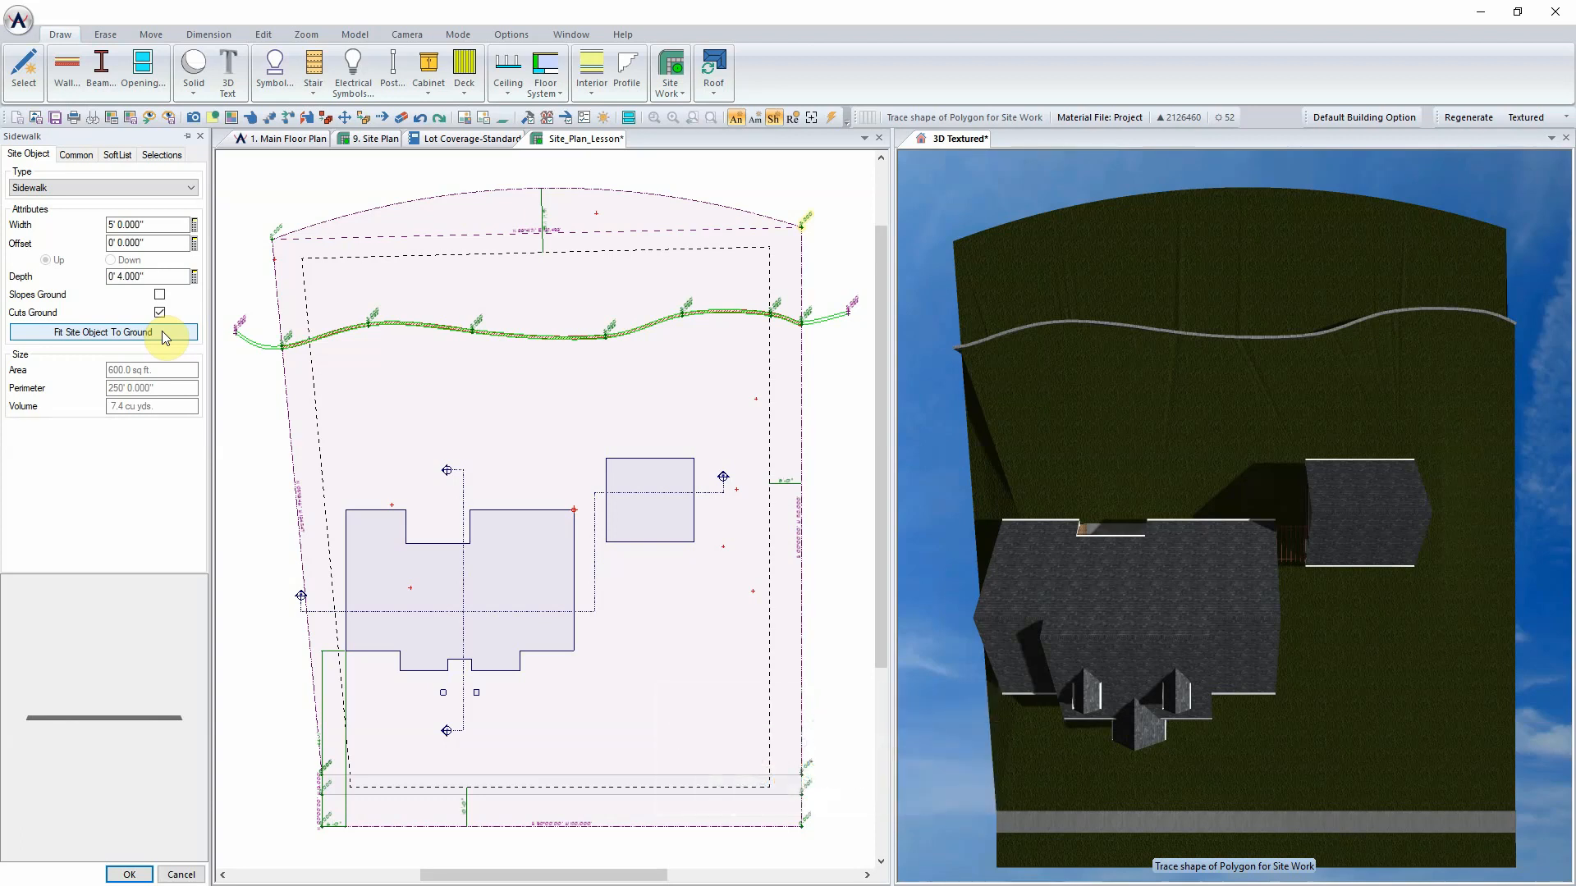
mouse_move(158, 312)
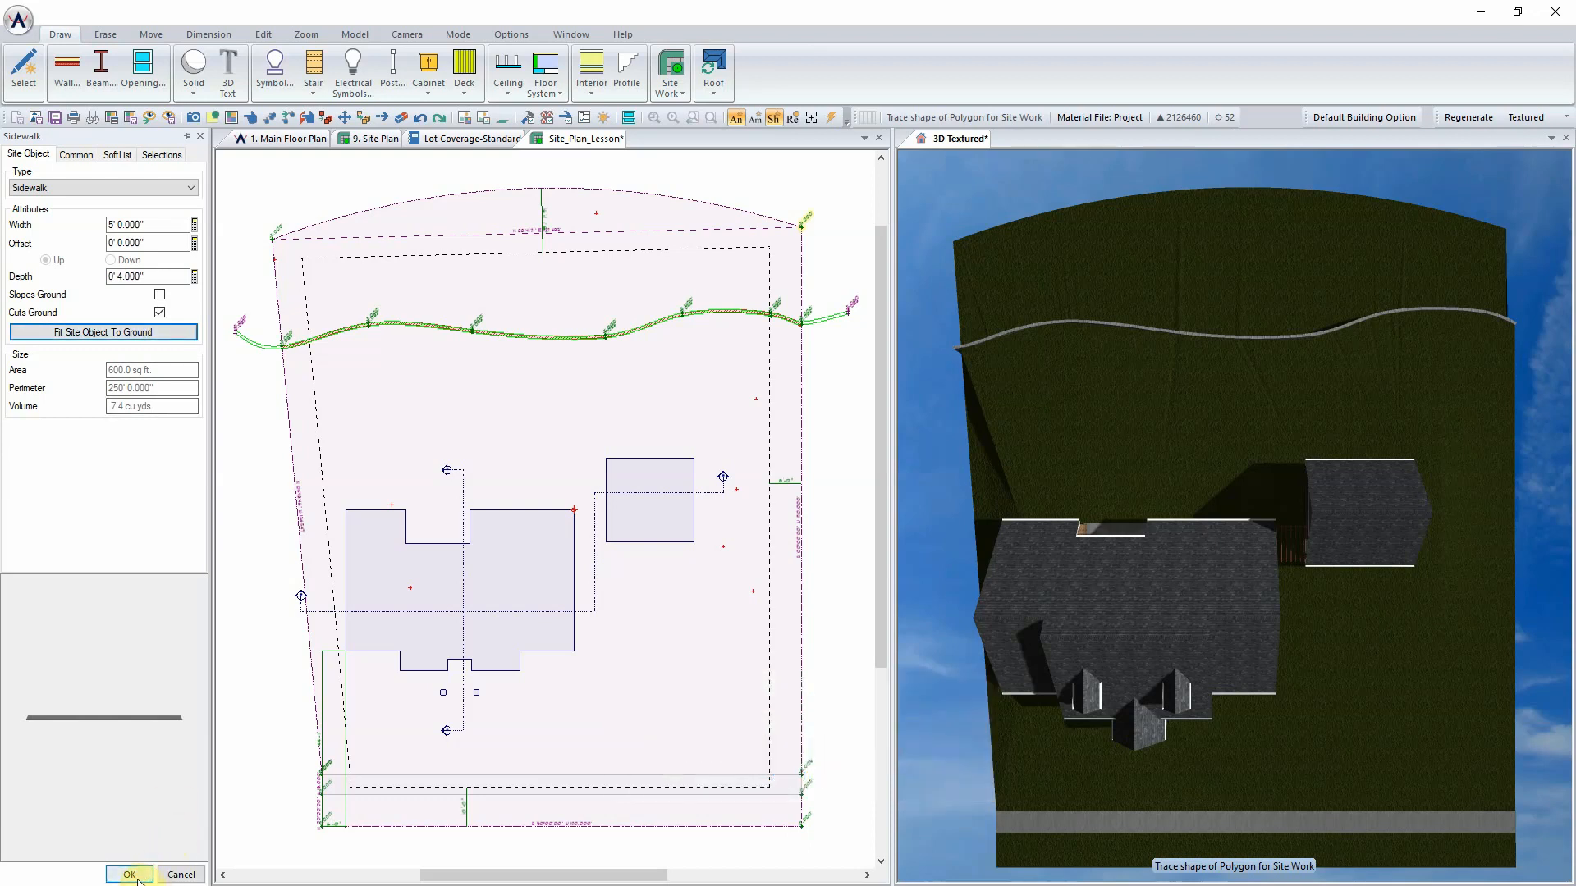
click(128, 873)
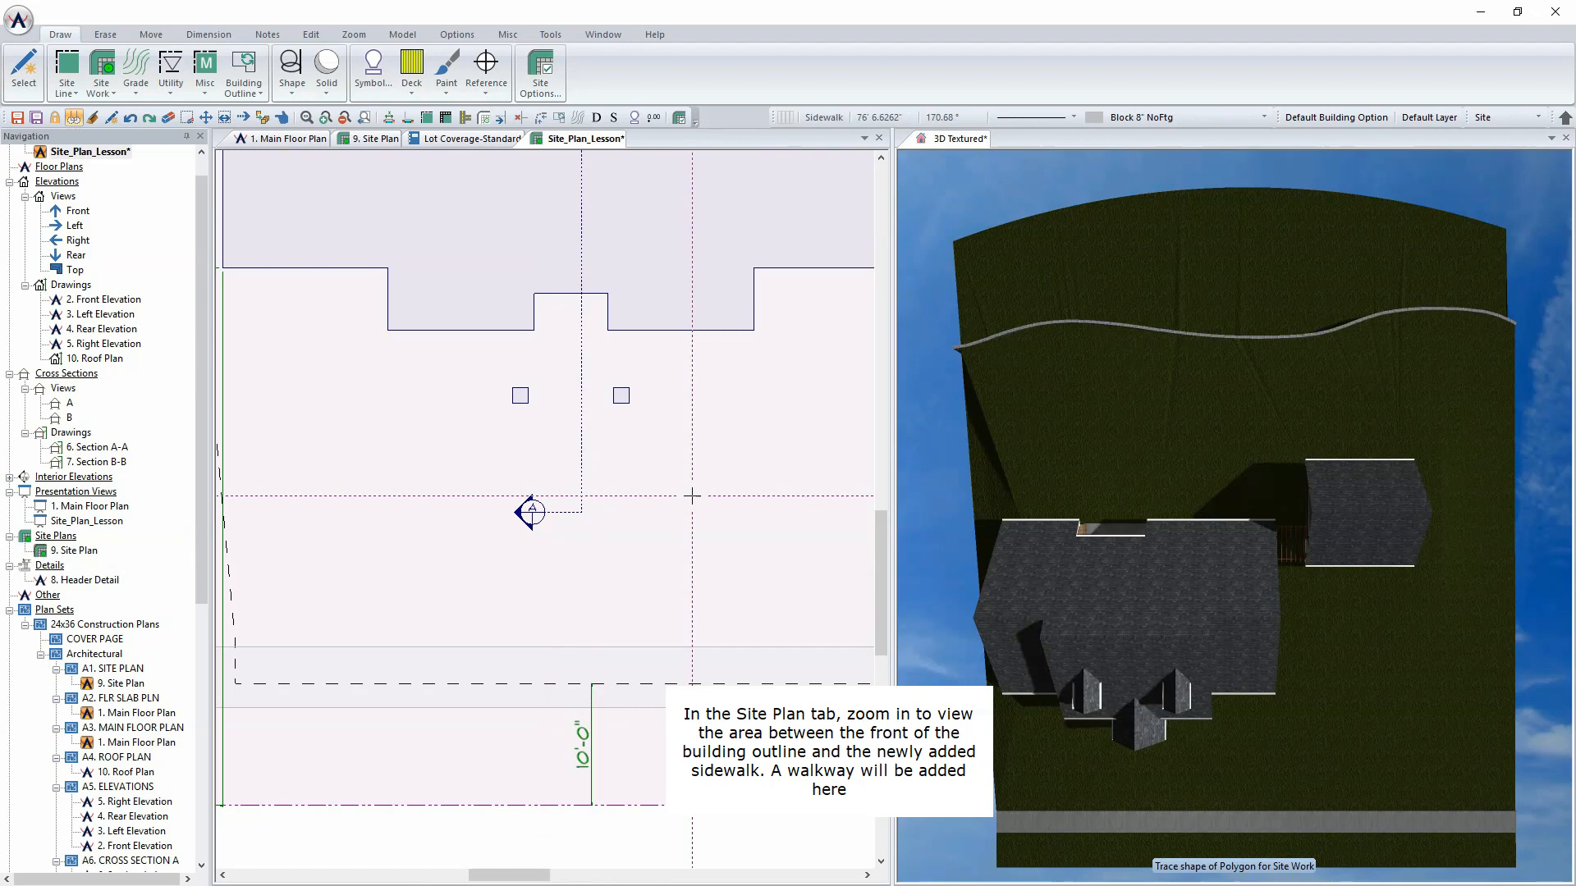
- Draw an 8-foot center-aligned walkway from the house front to the sidewalk
click(102, 71)
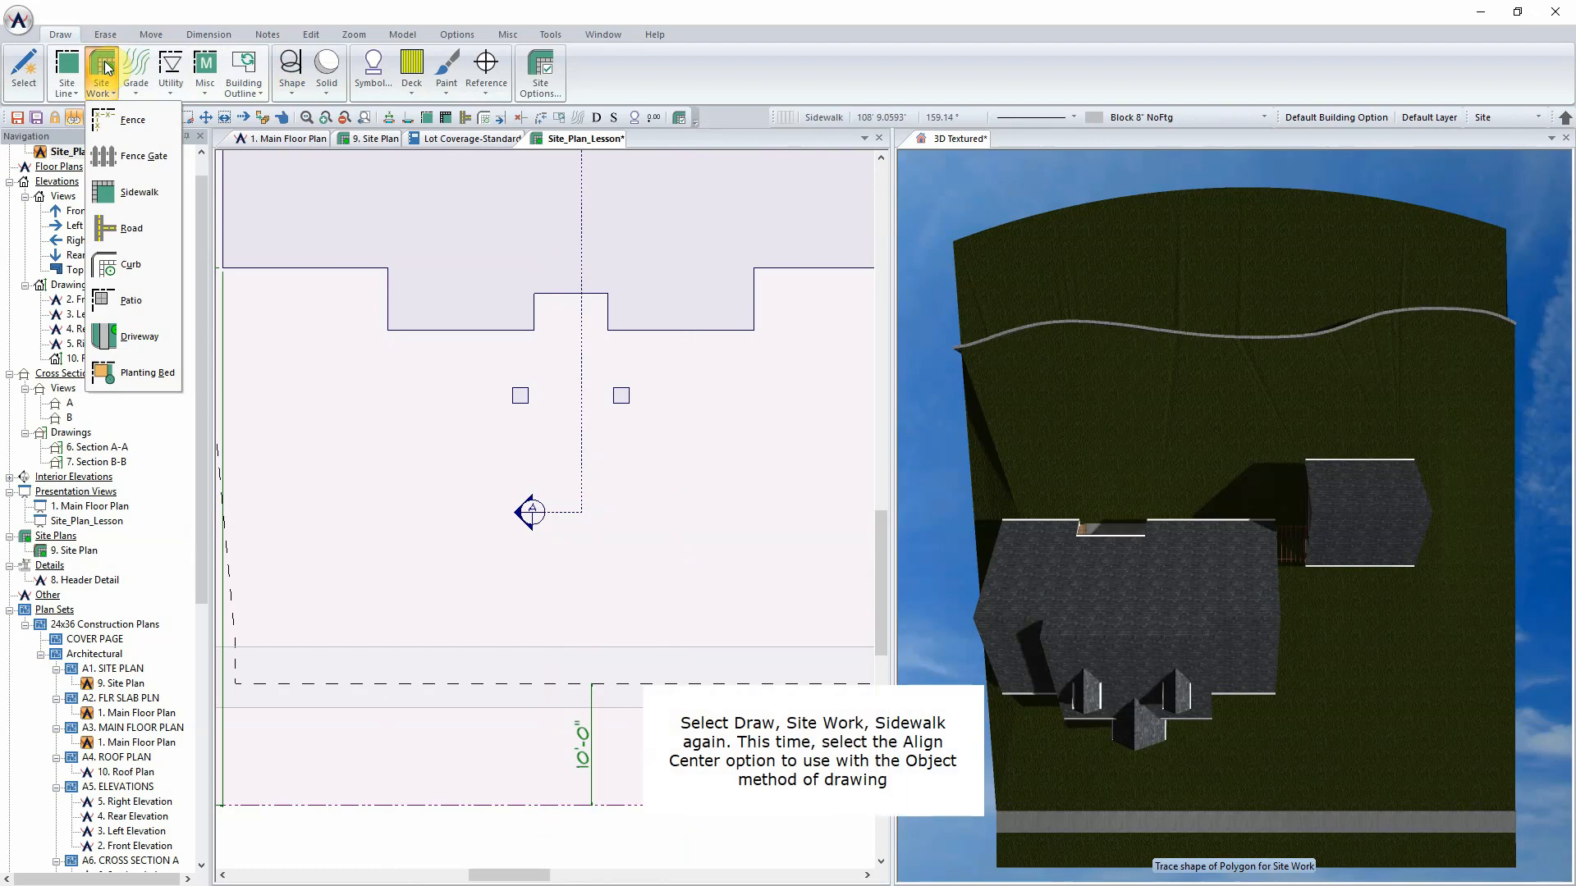
click(138, 192)
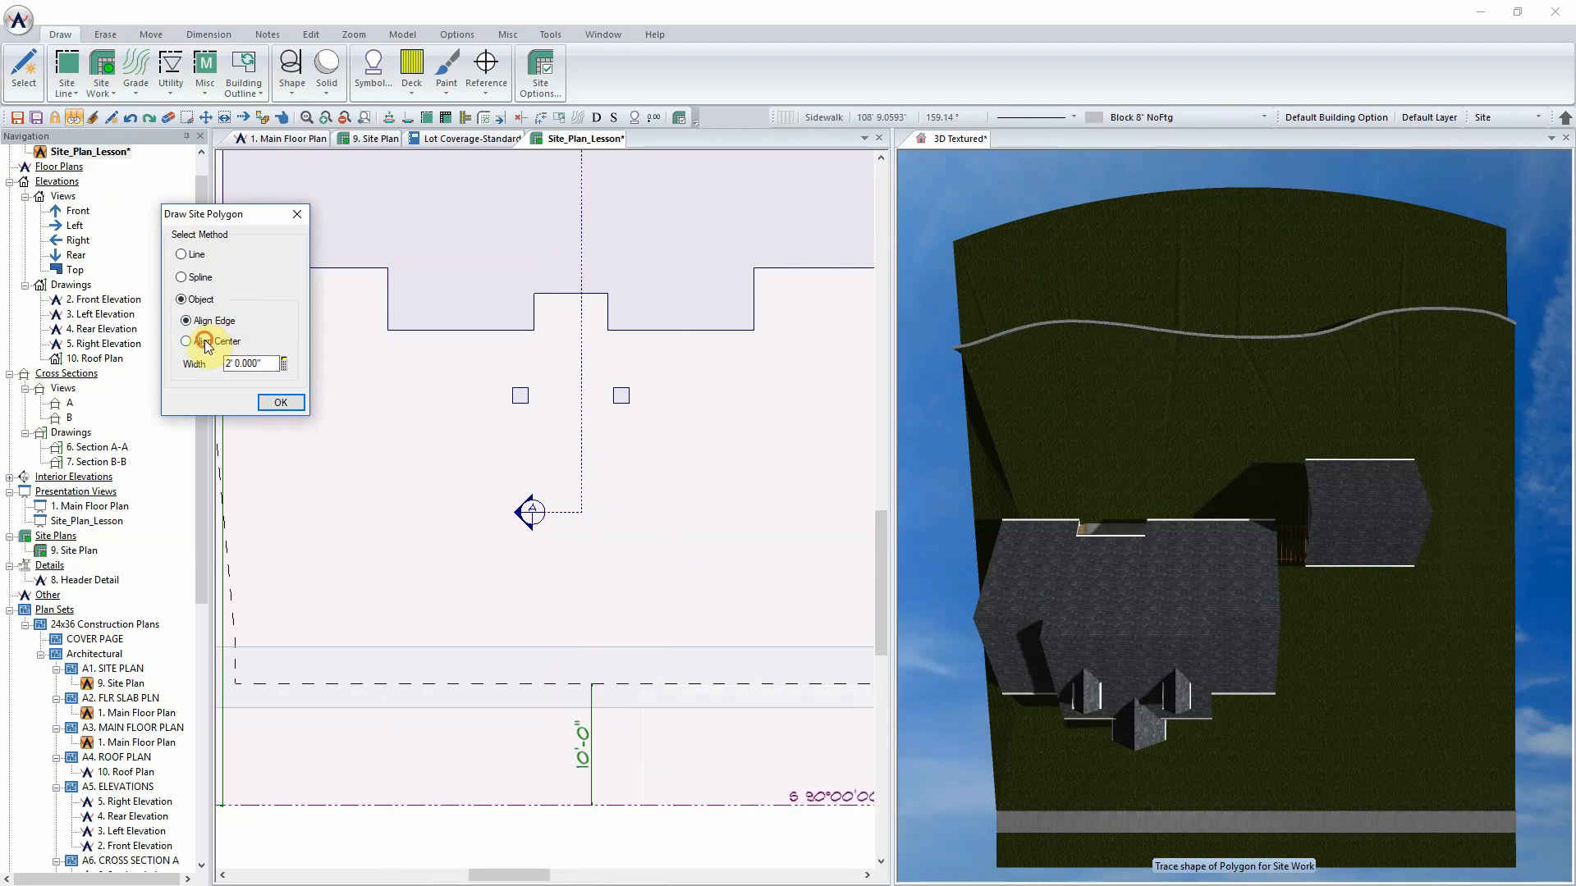
click(186, 342)
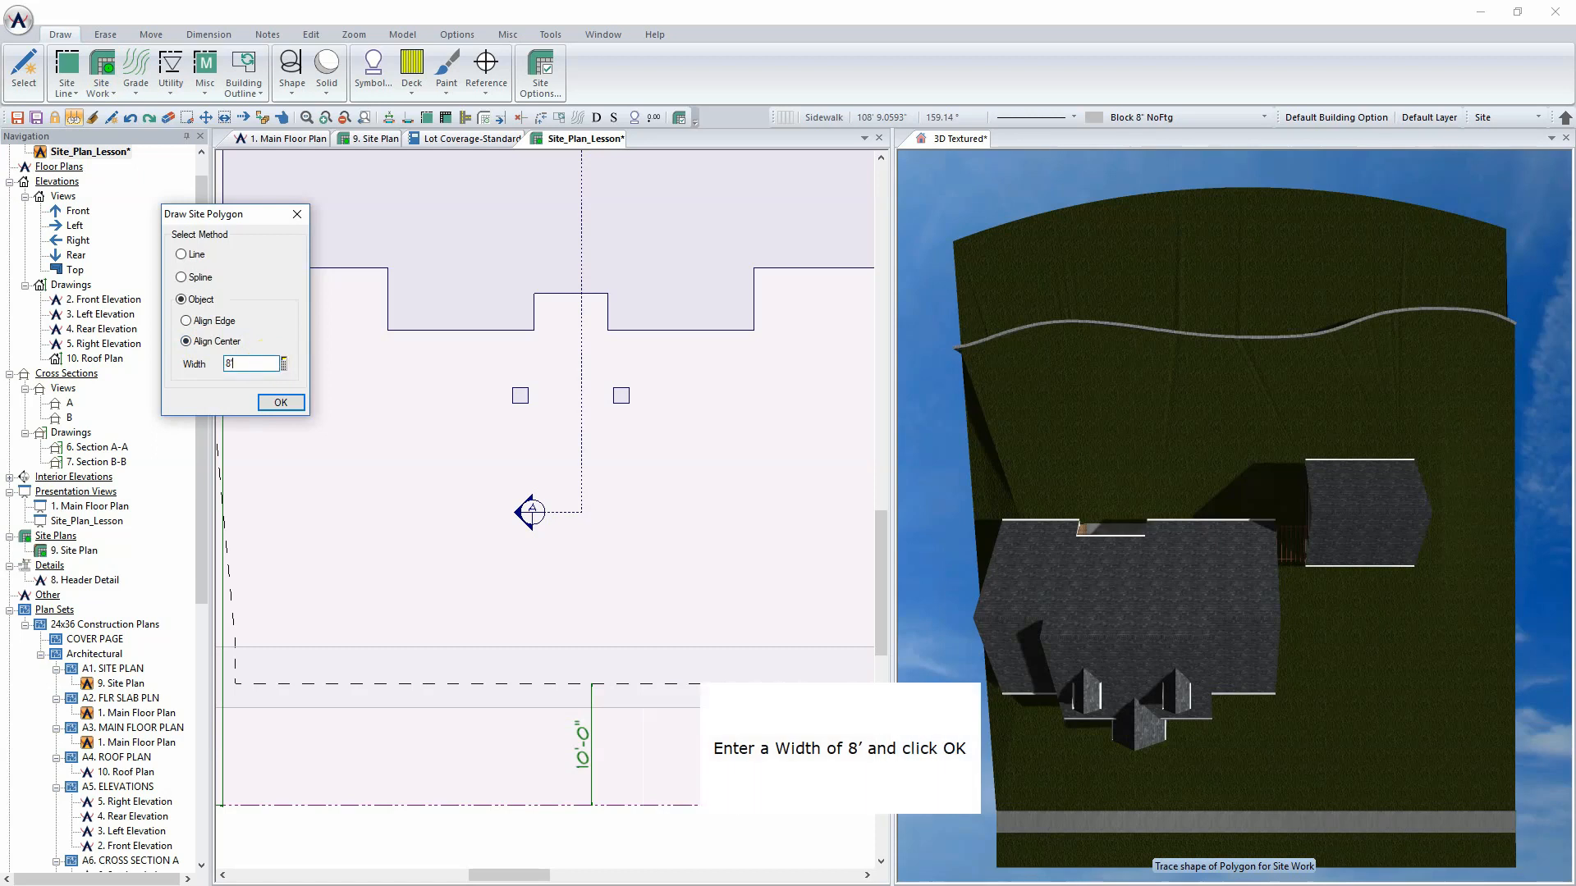
click(281, 402)
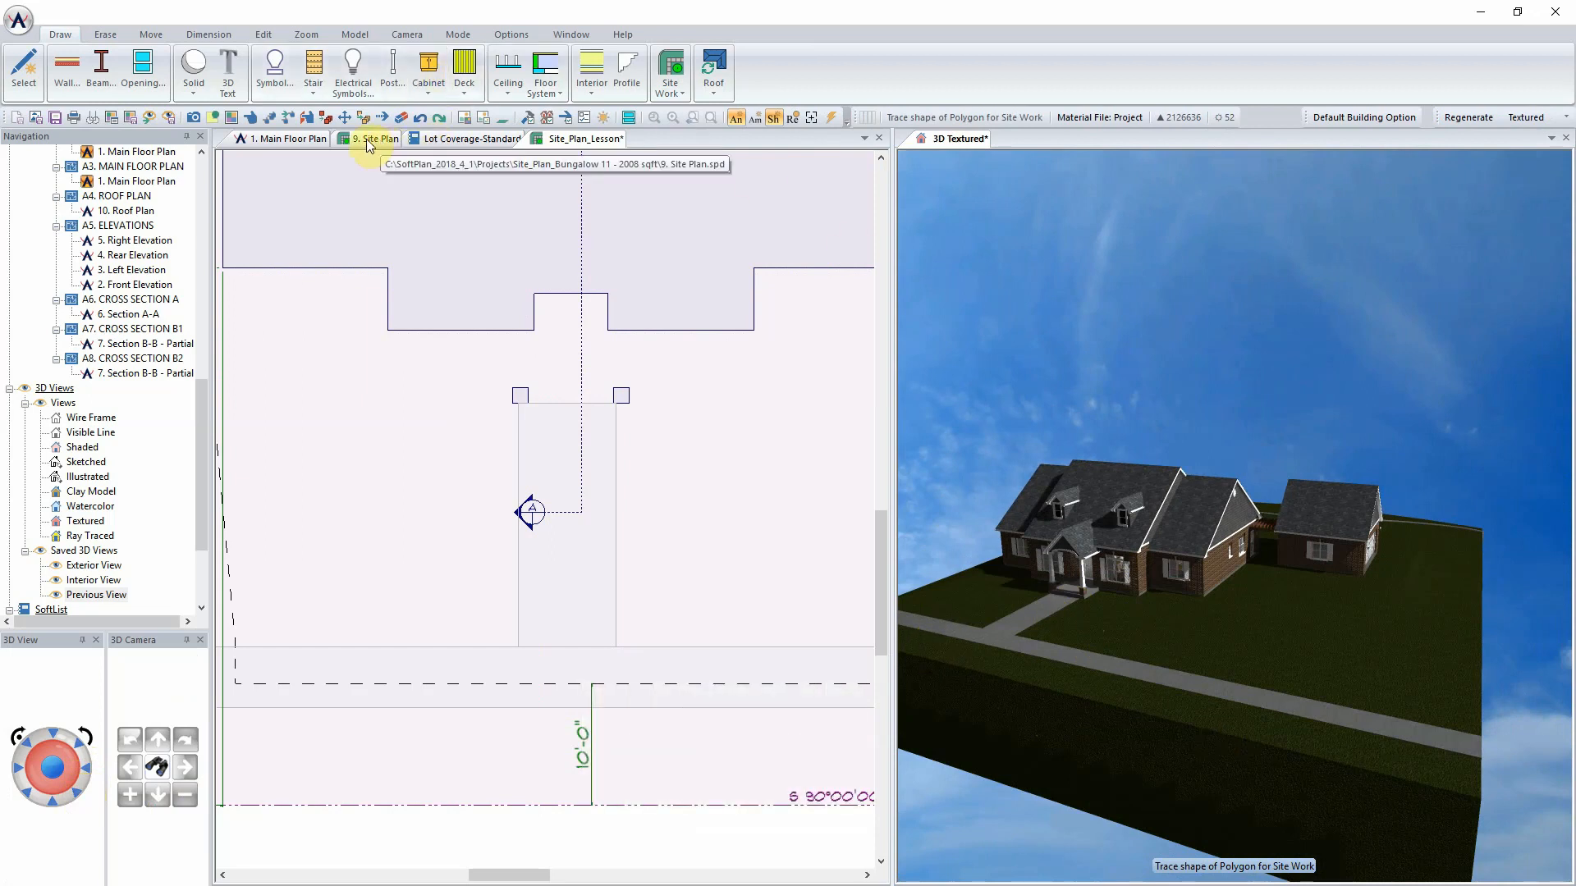
click(586, 138)
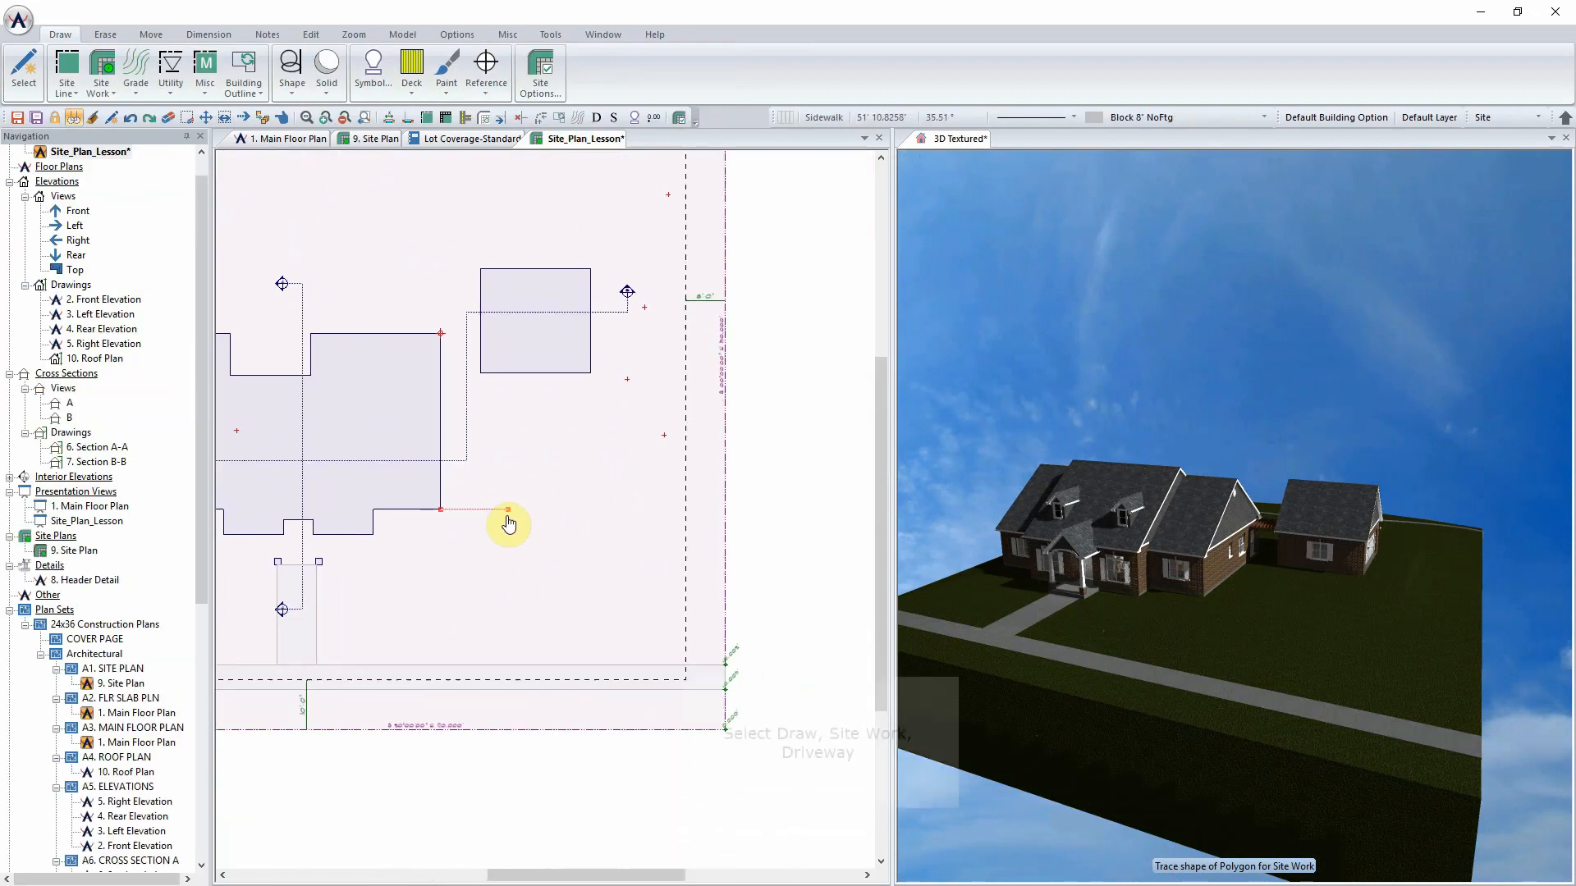
- Trace the driveway site polygons with straight lines from garage to sidewalk and flared to the road
click(100, 71)
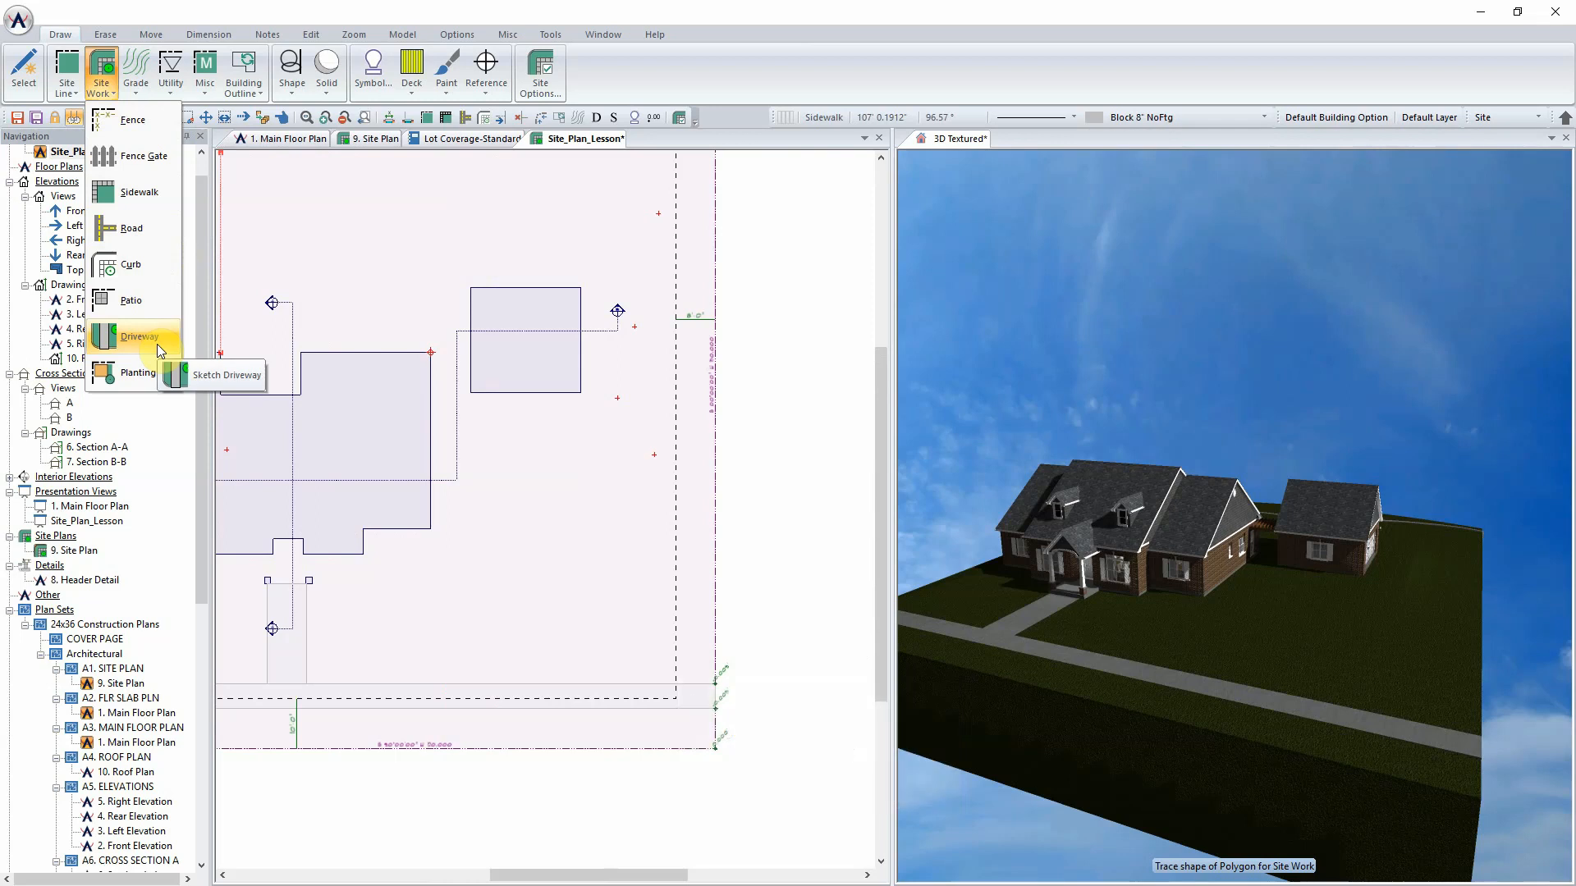
click(139, 336)
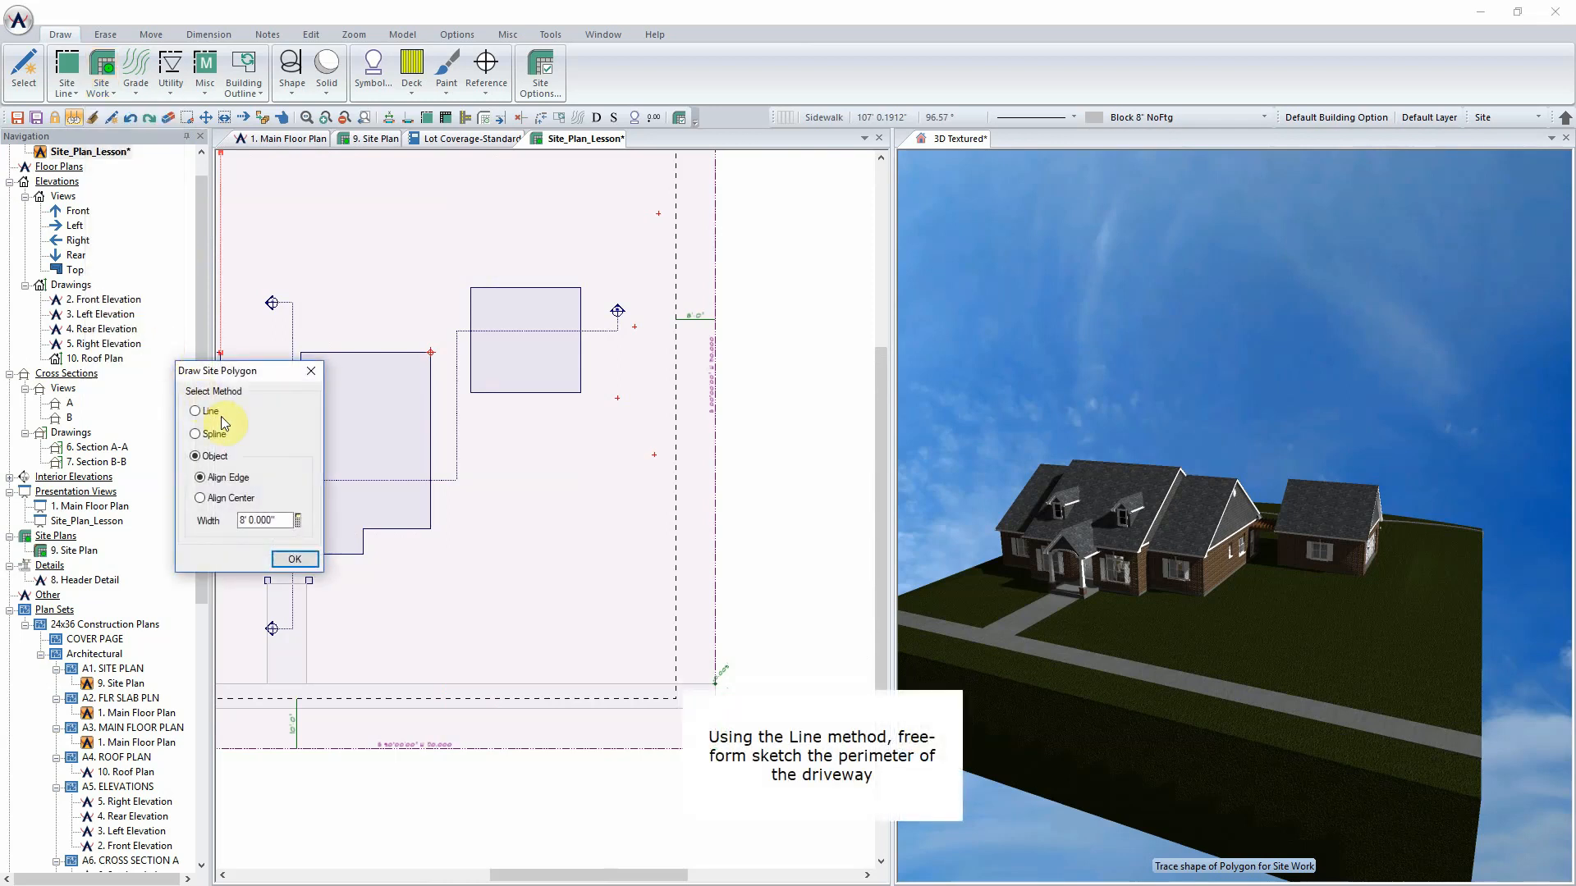
click(196, 410)
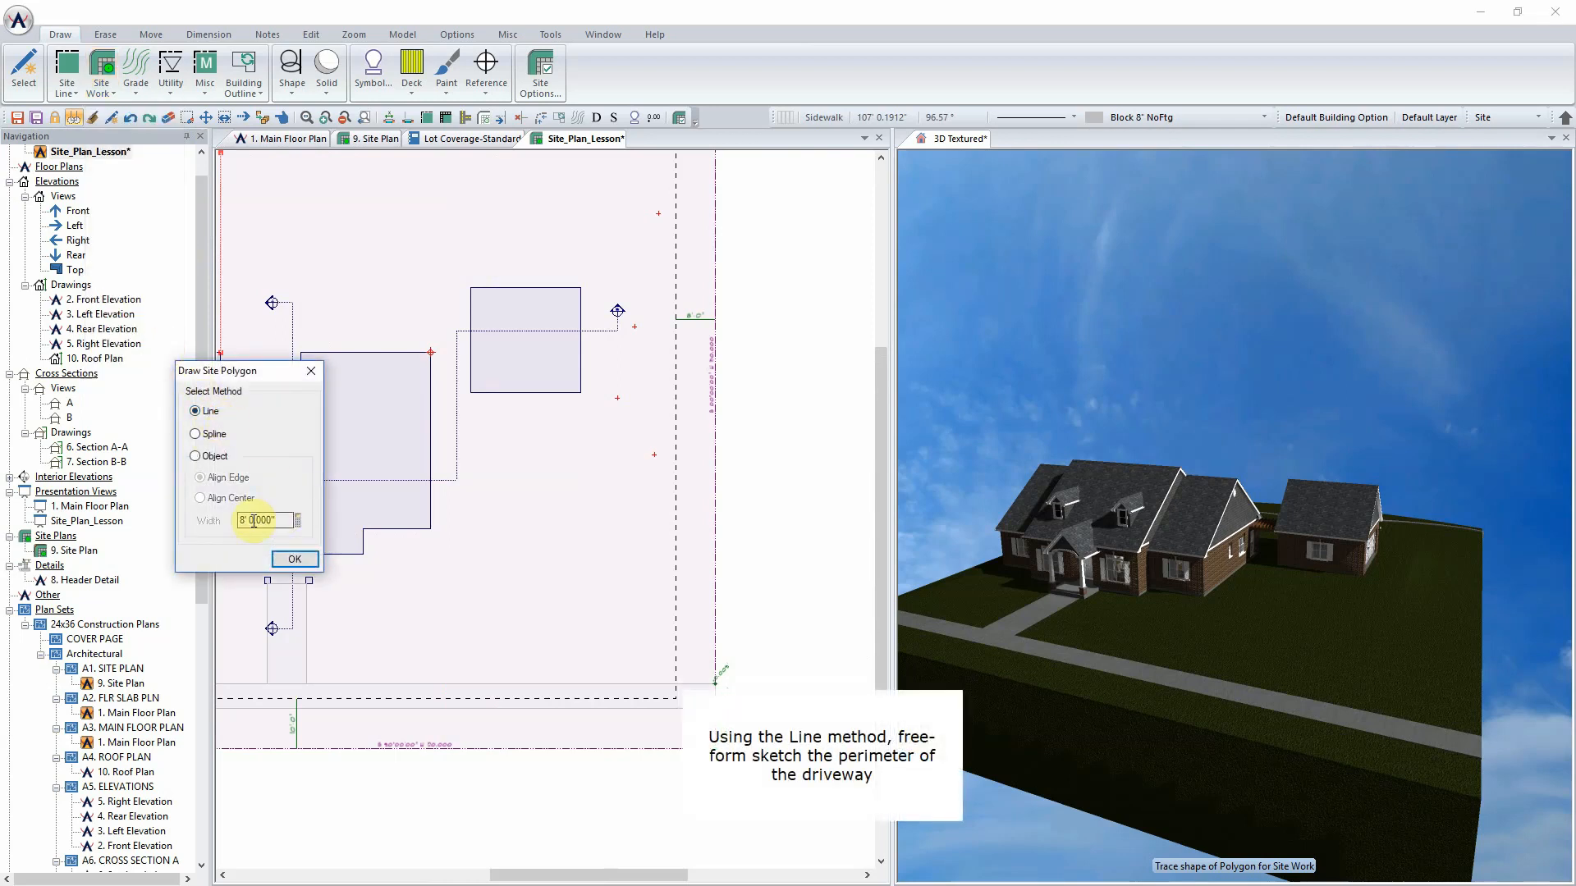
click(294, 560)
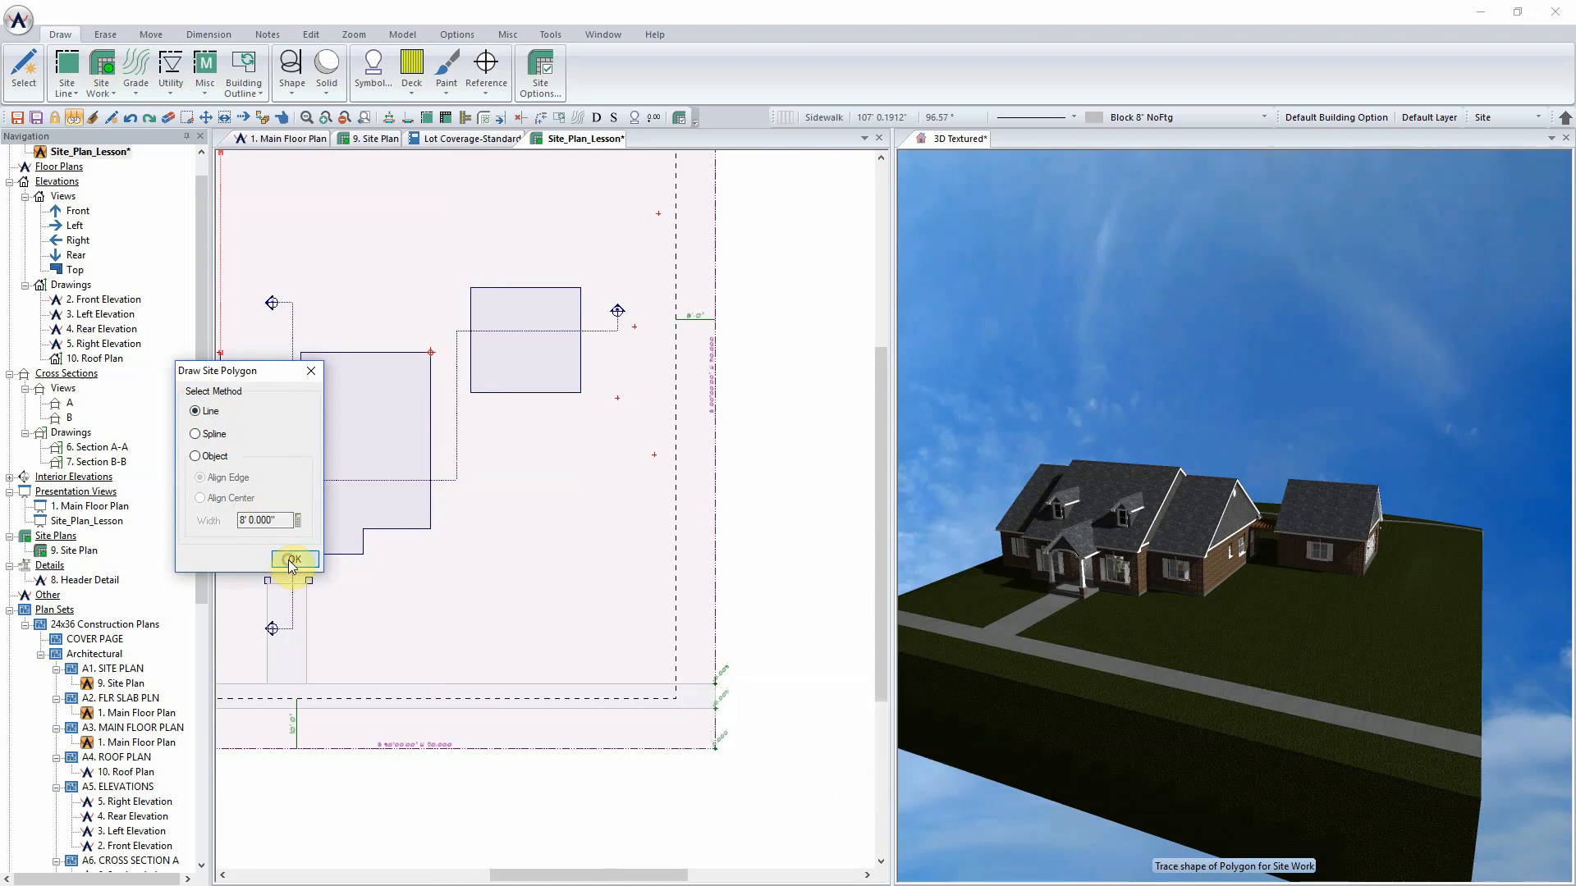
click(294, 560)
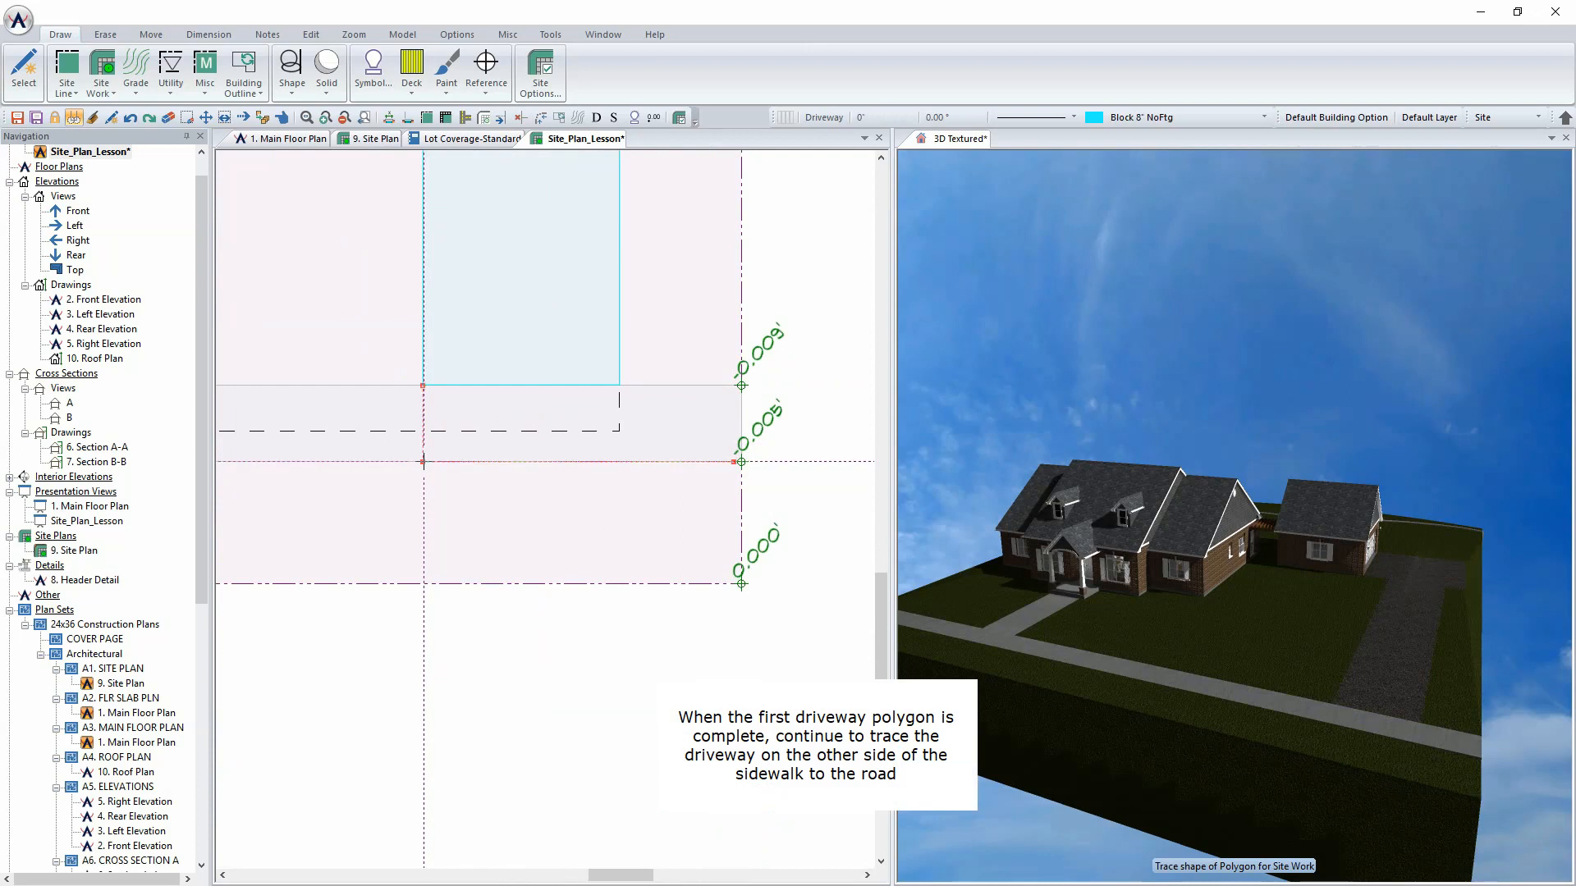
click(369, 568)
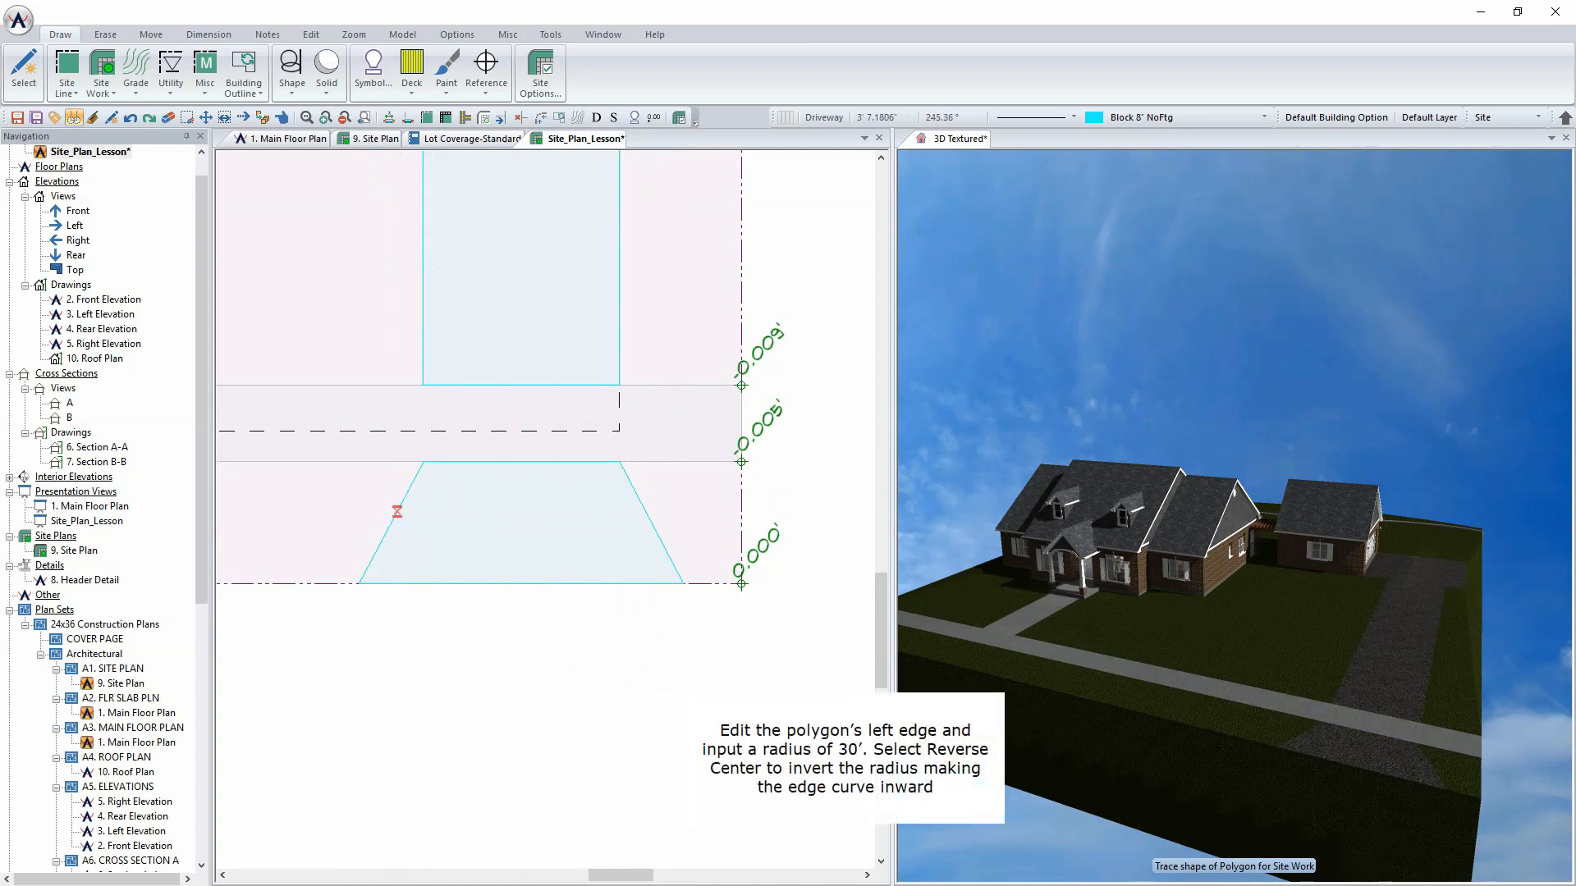
- Make the flared driveway's left edge a 30-foot radius arc curving inward
right_click(398, 510)
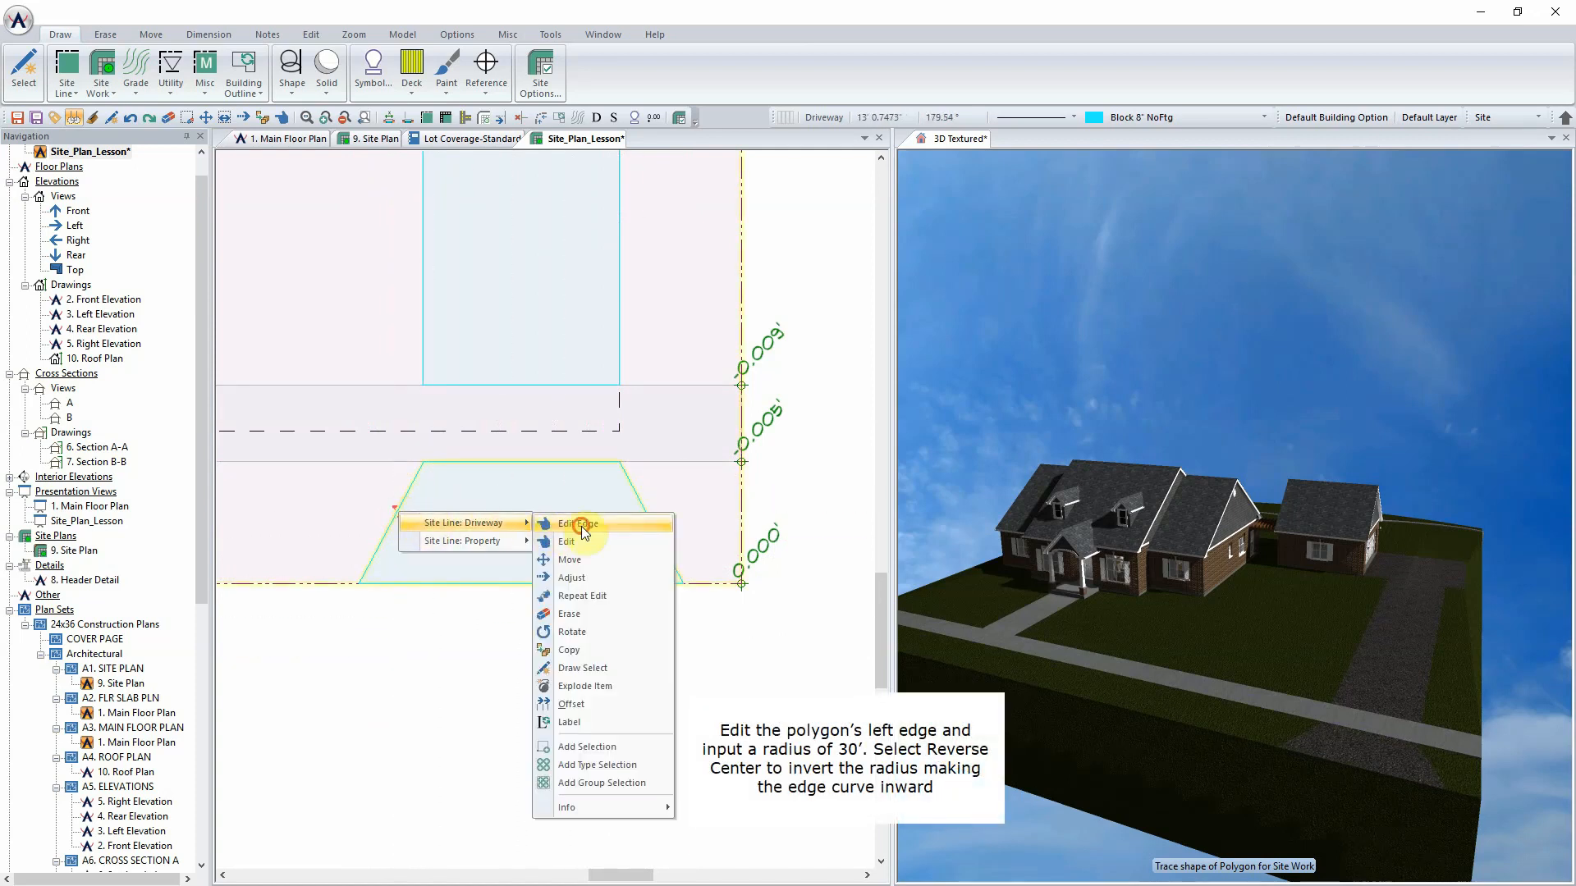
click(580, 523)
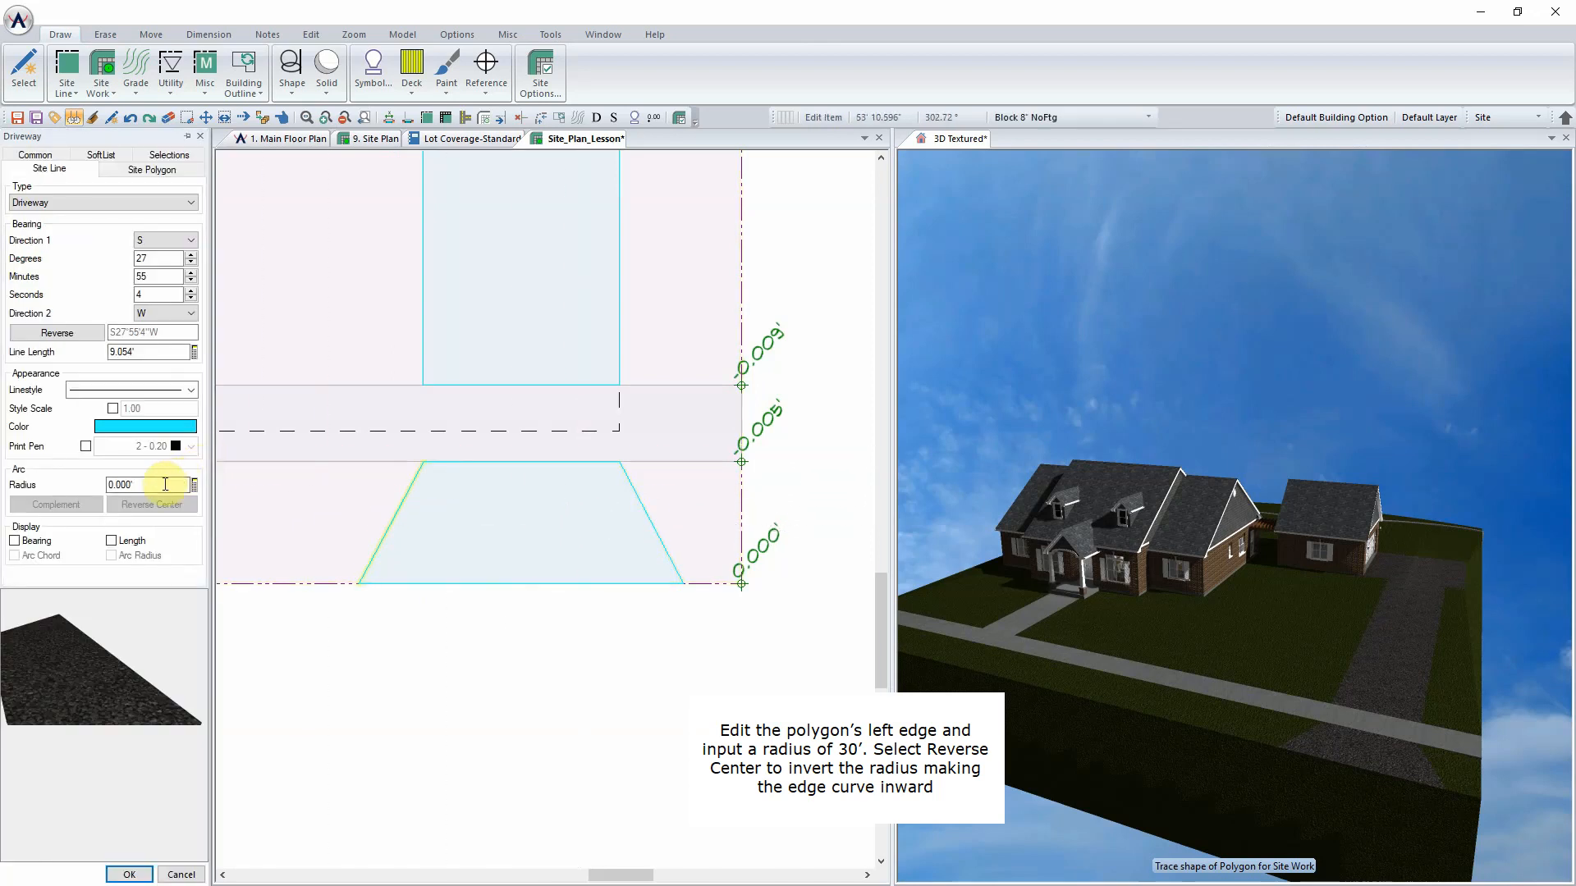
text(29.998')
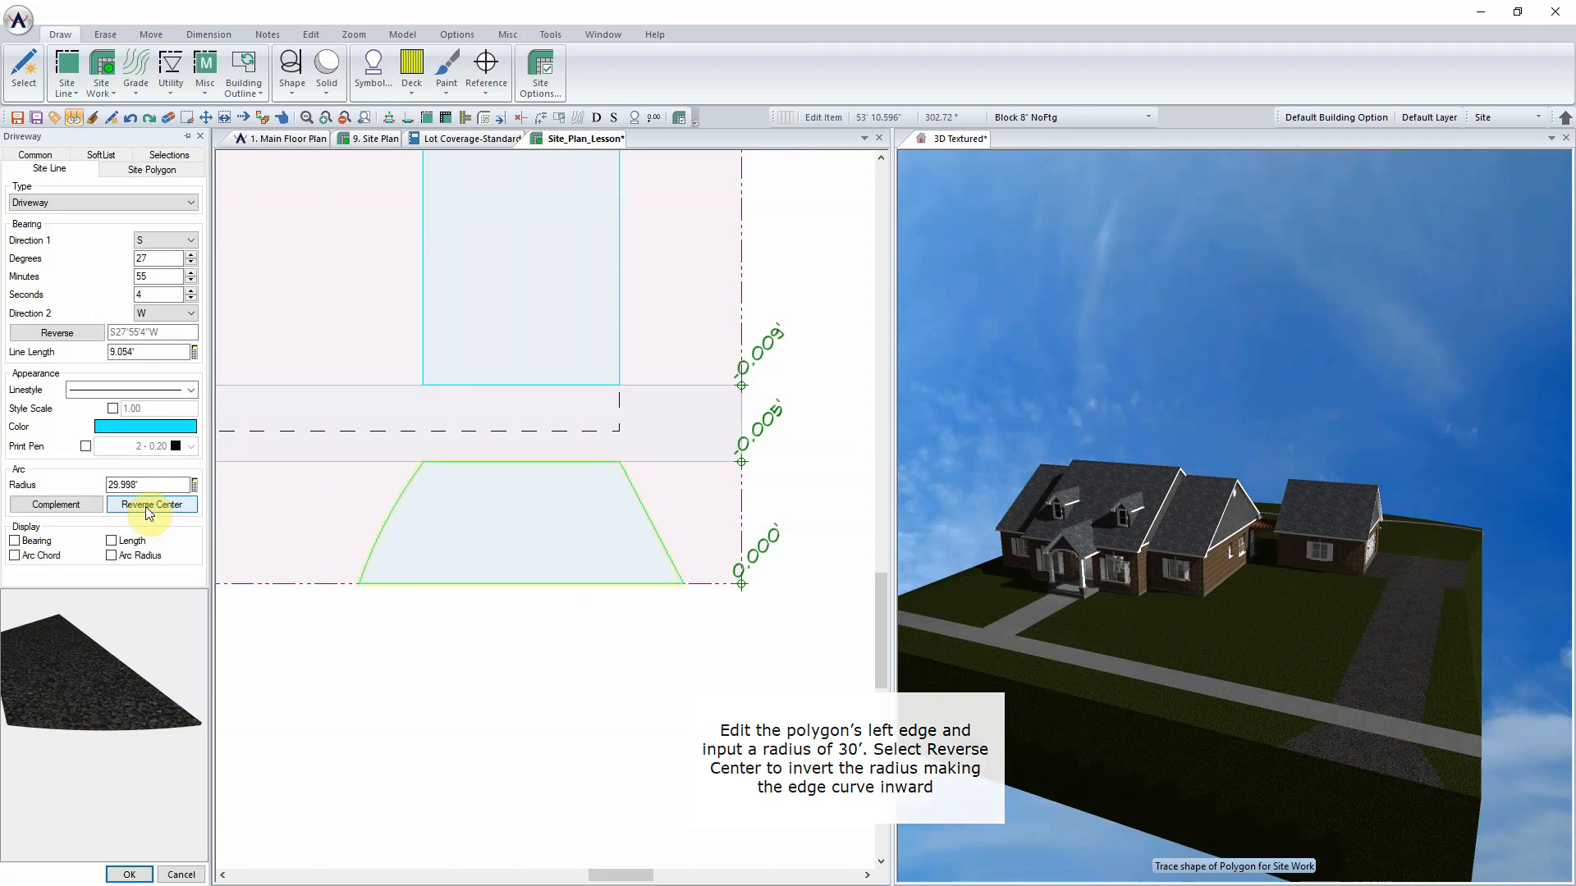
click(151, 504)
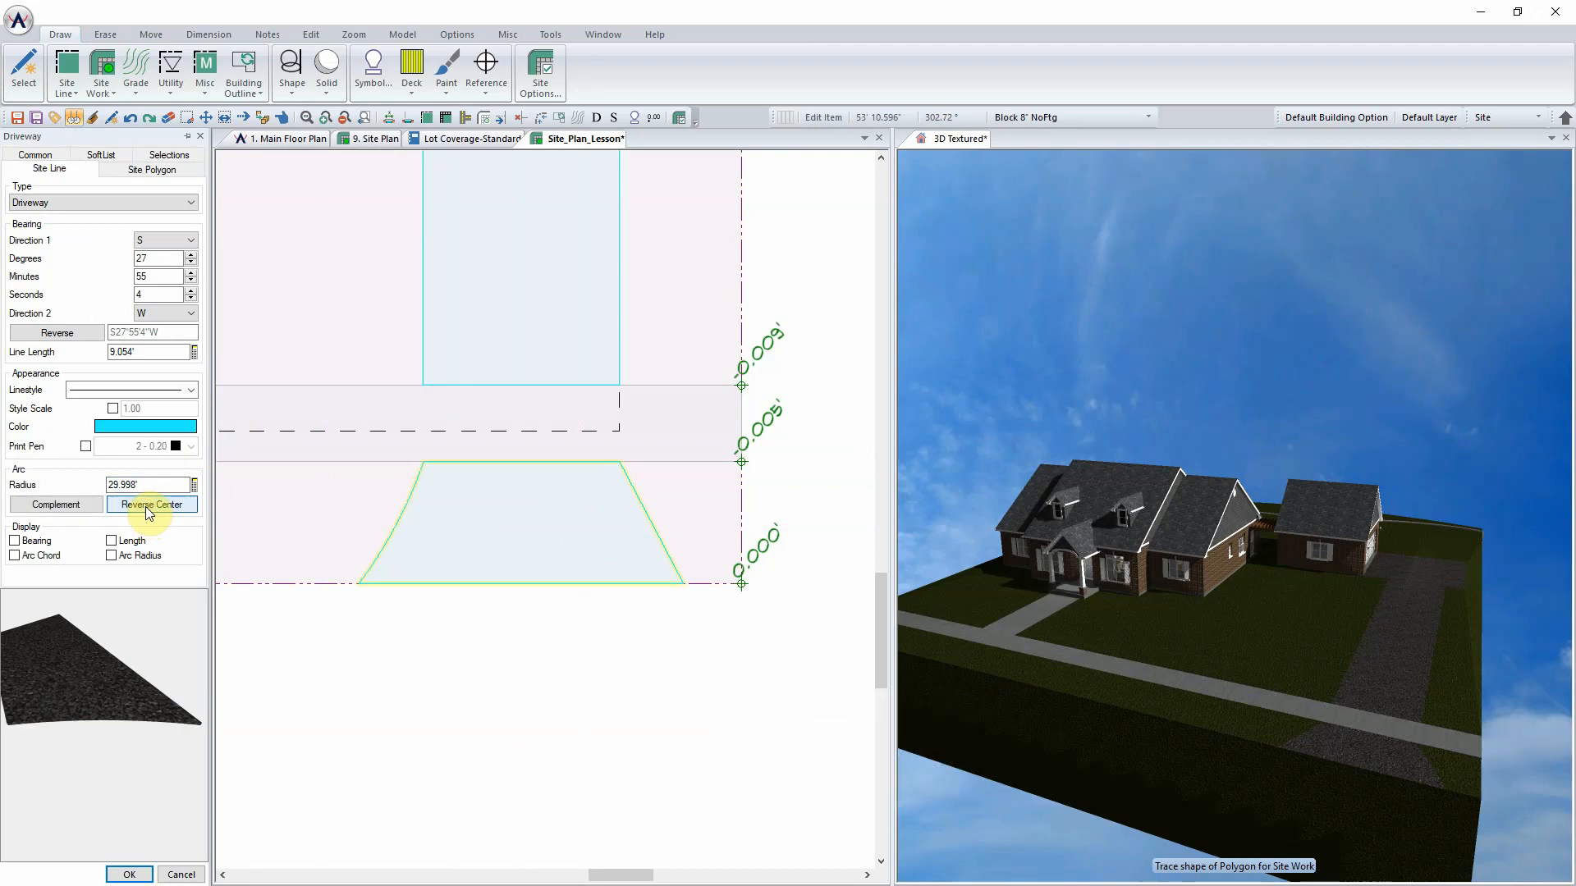
click(128, 875)
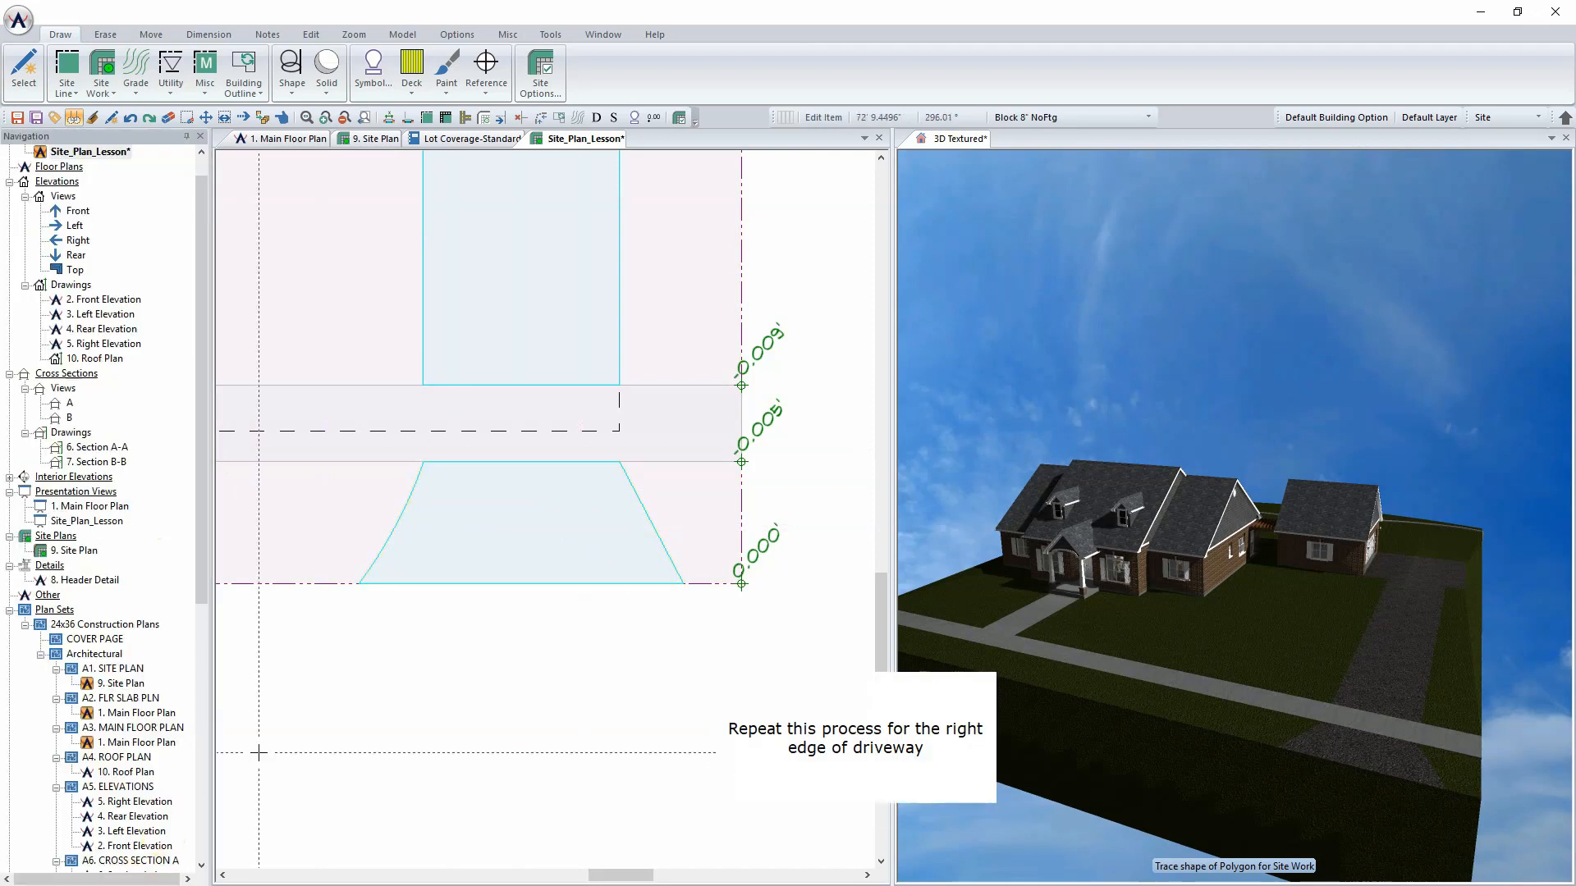
- Make the flared driveway's right edge a 30-foot radius arc curving inward
click(658, 530)
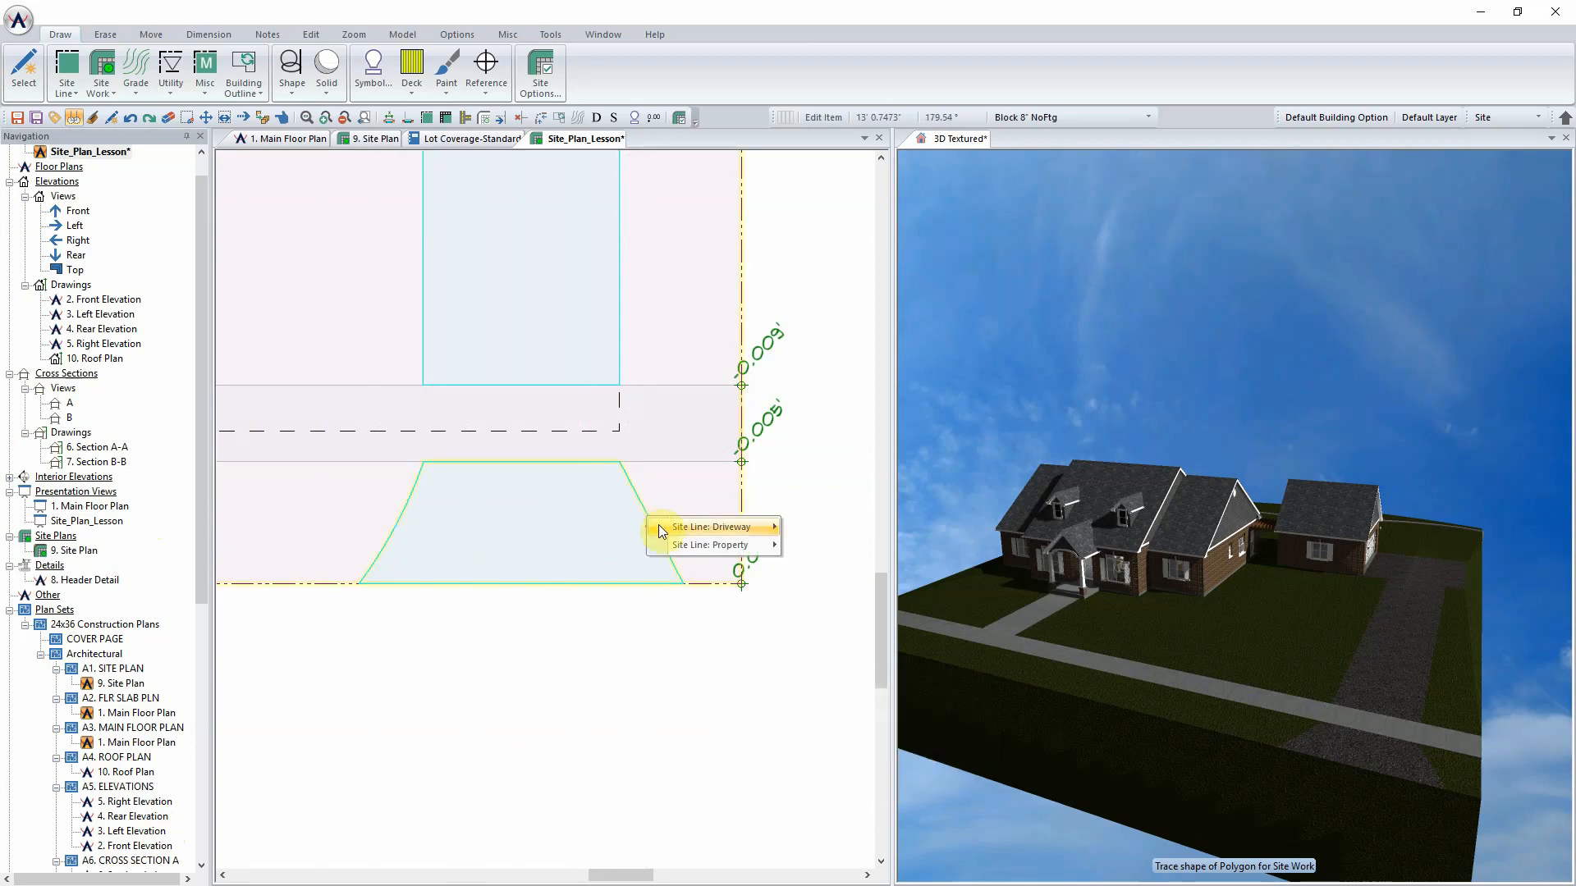
click(705, 527)
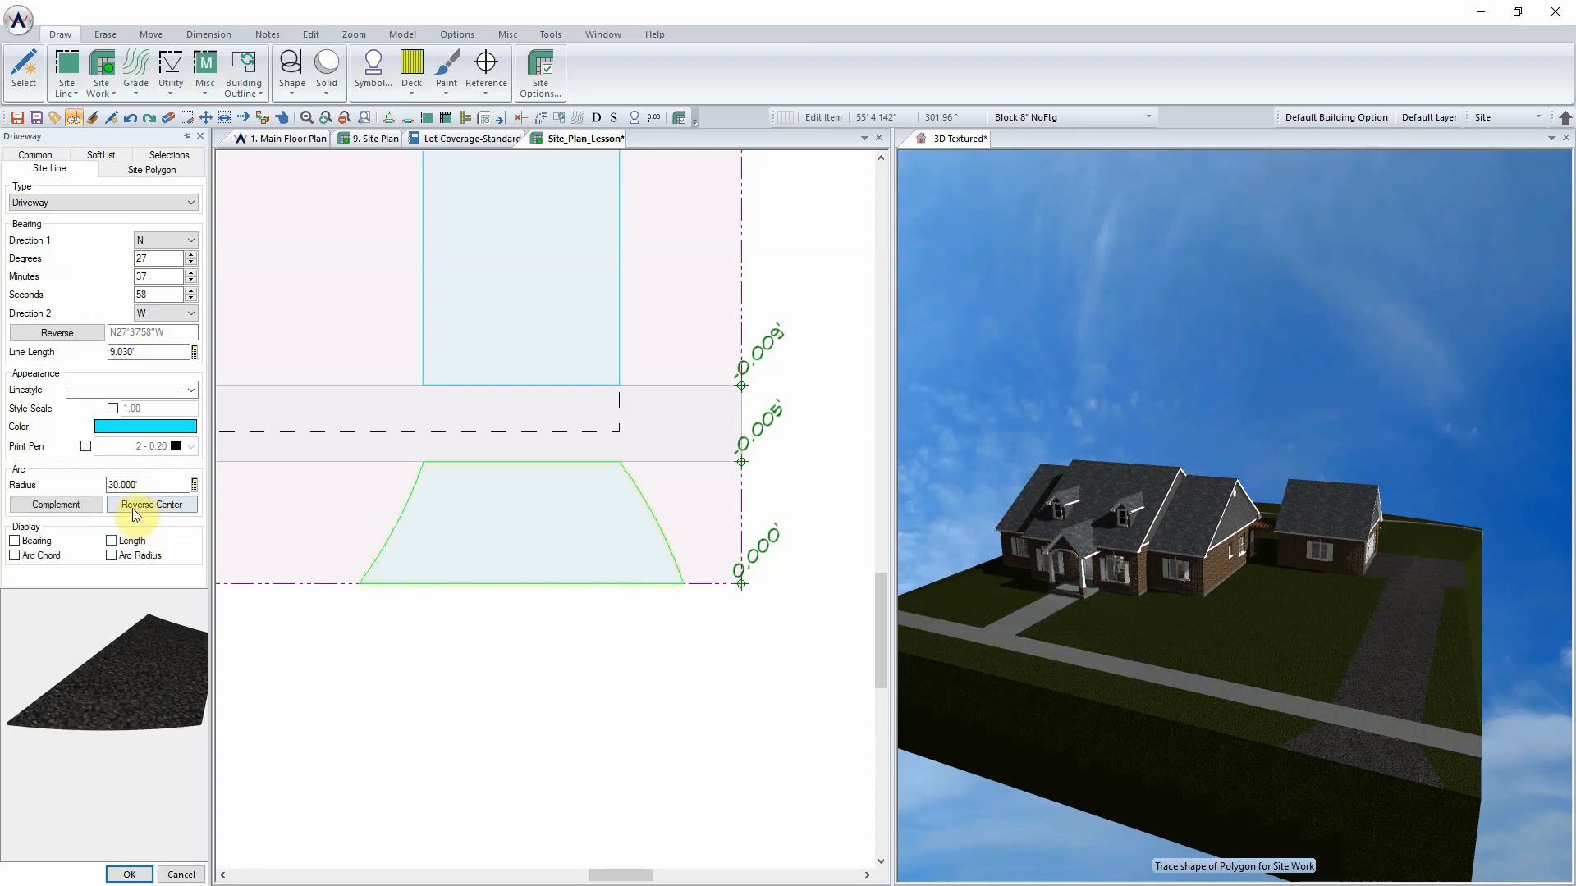
click(151, 504)
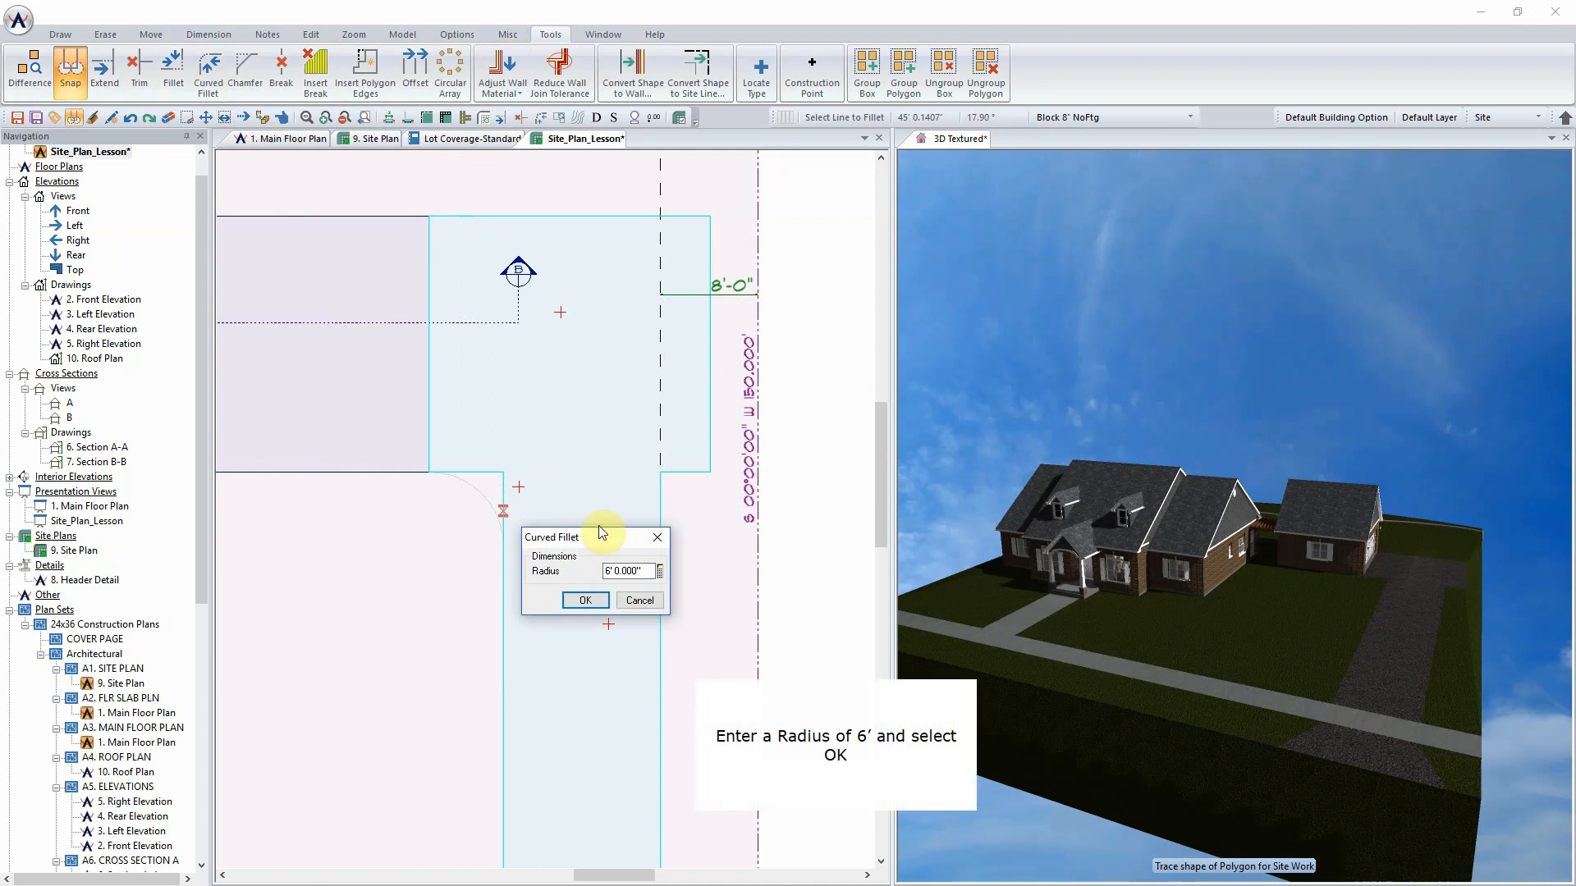
- Round the driveway's inside corners with 6-foot and 4-foot curved fillets
click(585, 601)
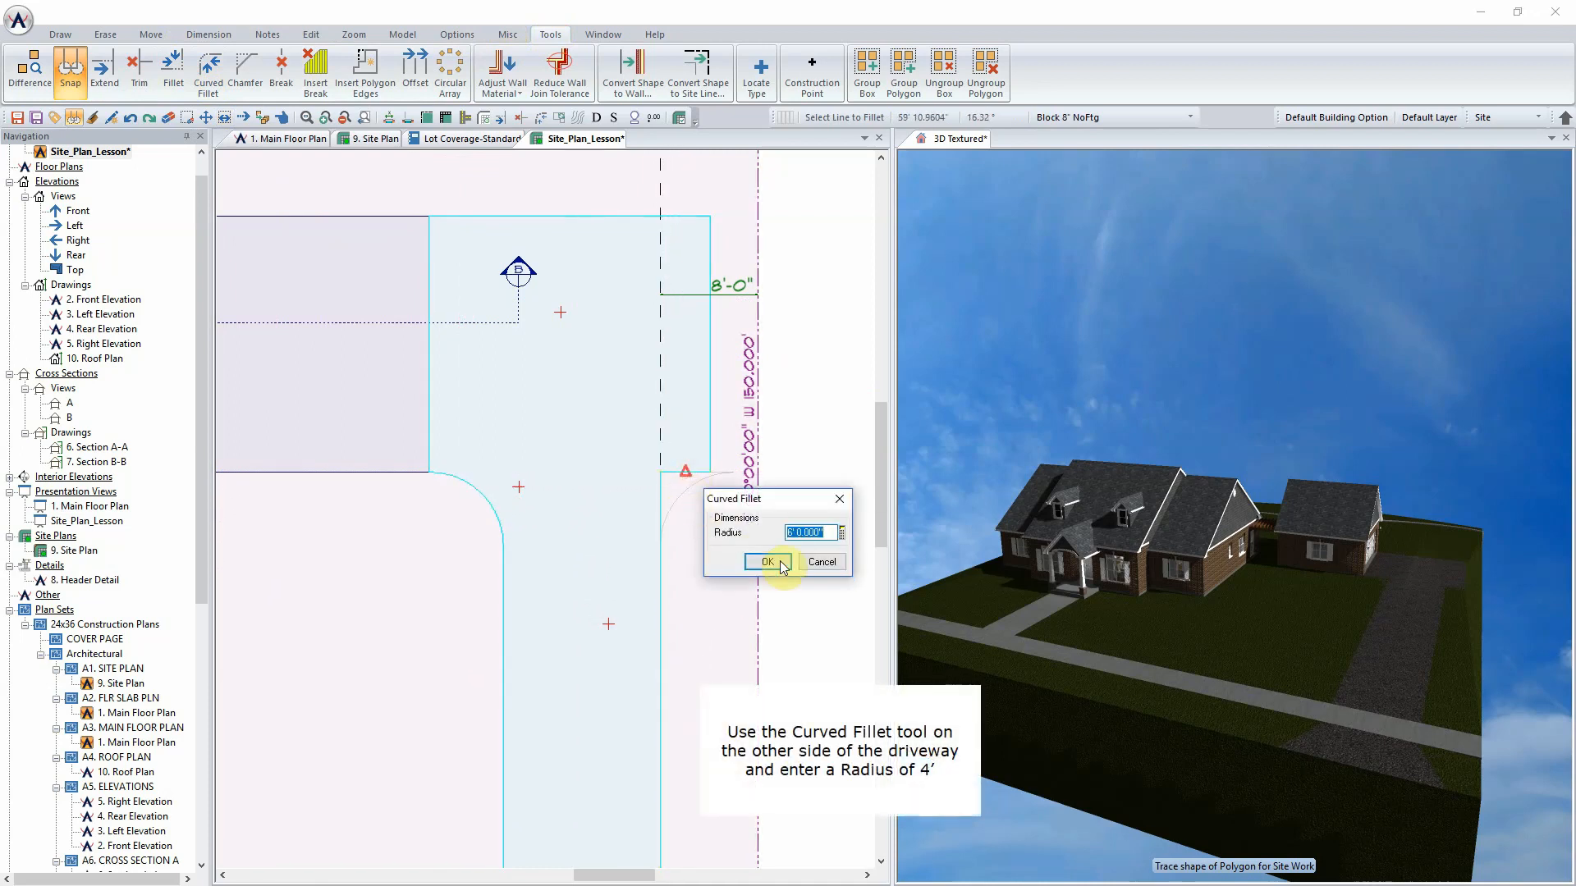
text(4)
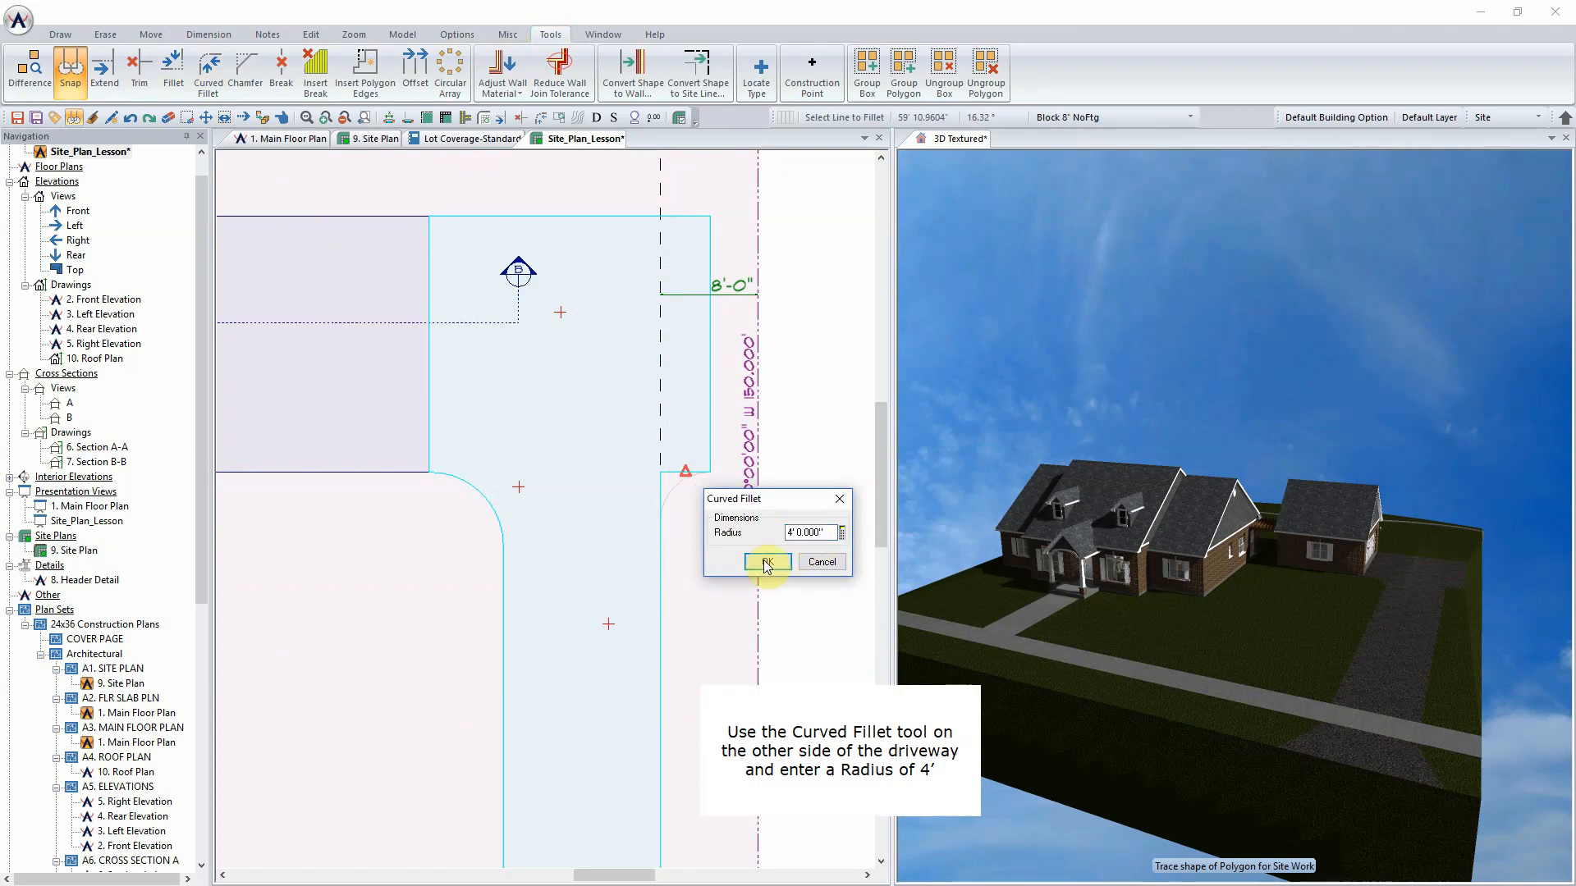
click(766, 563)
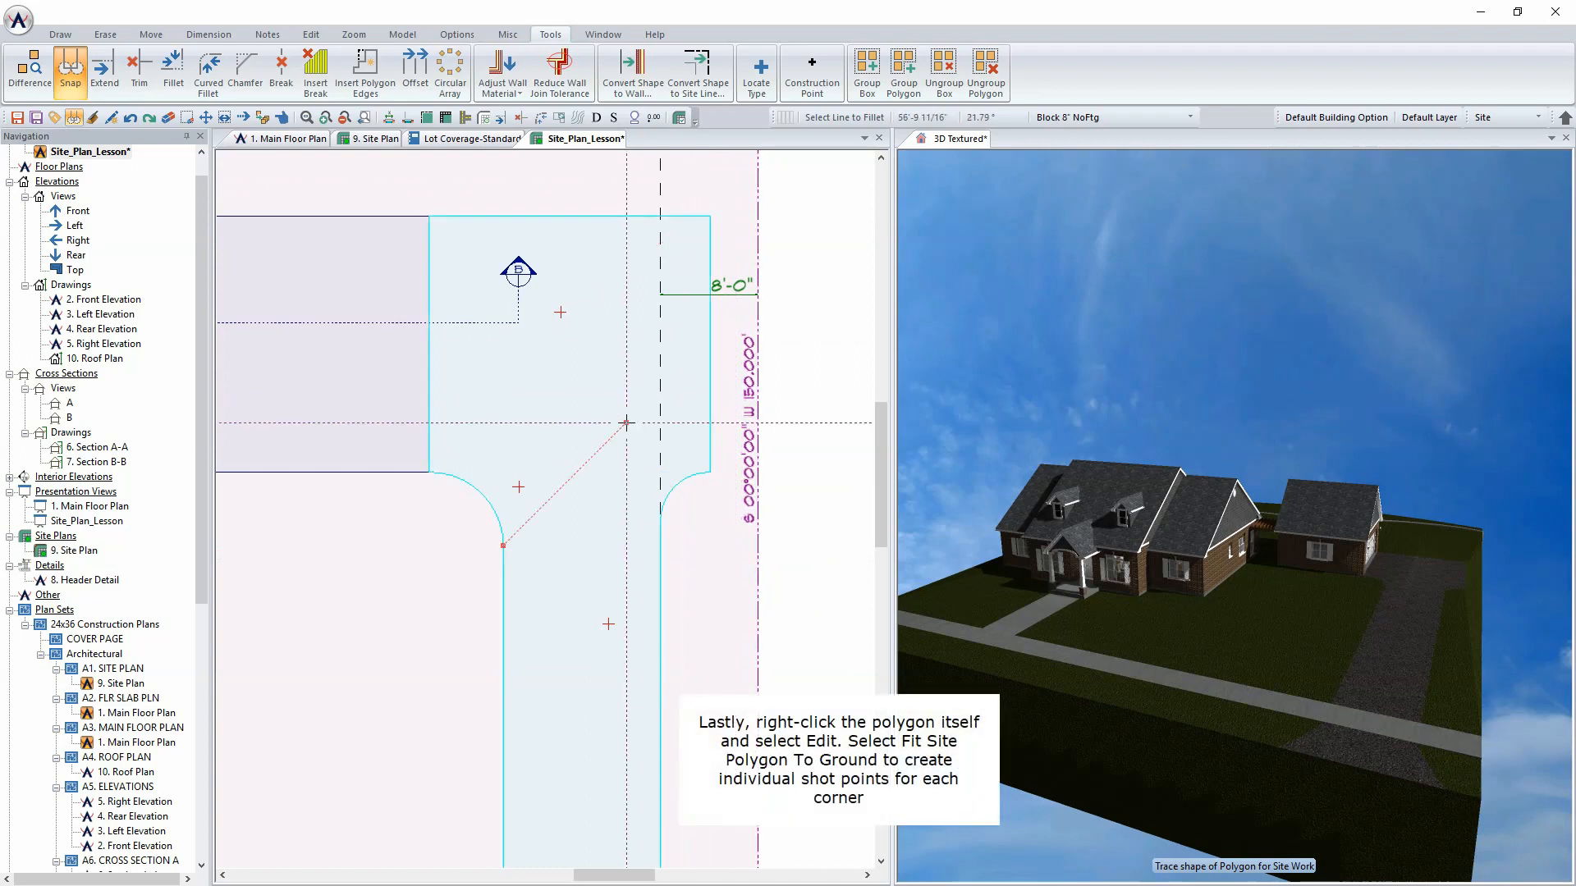
- Fit the driveway polygon to the ground, adding elevation shot points at its corners
right_click(624, 445)
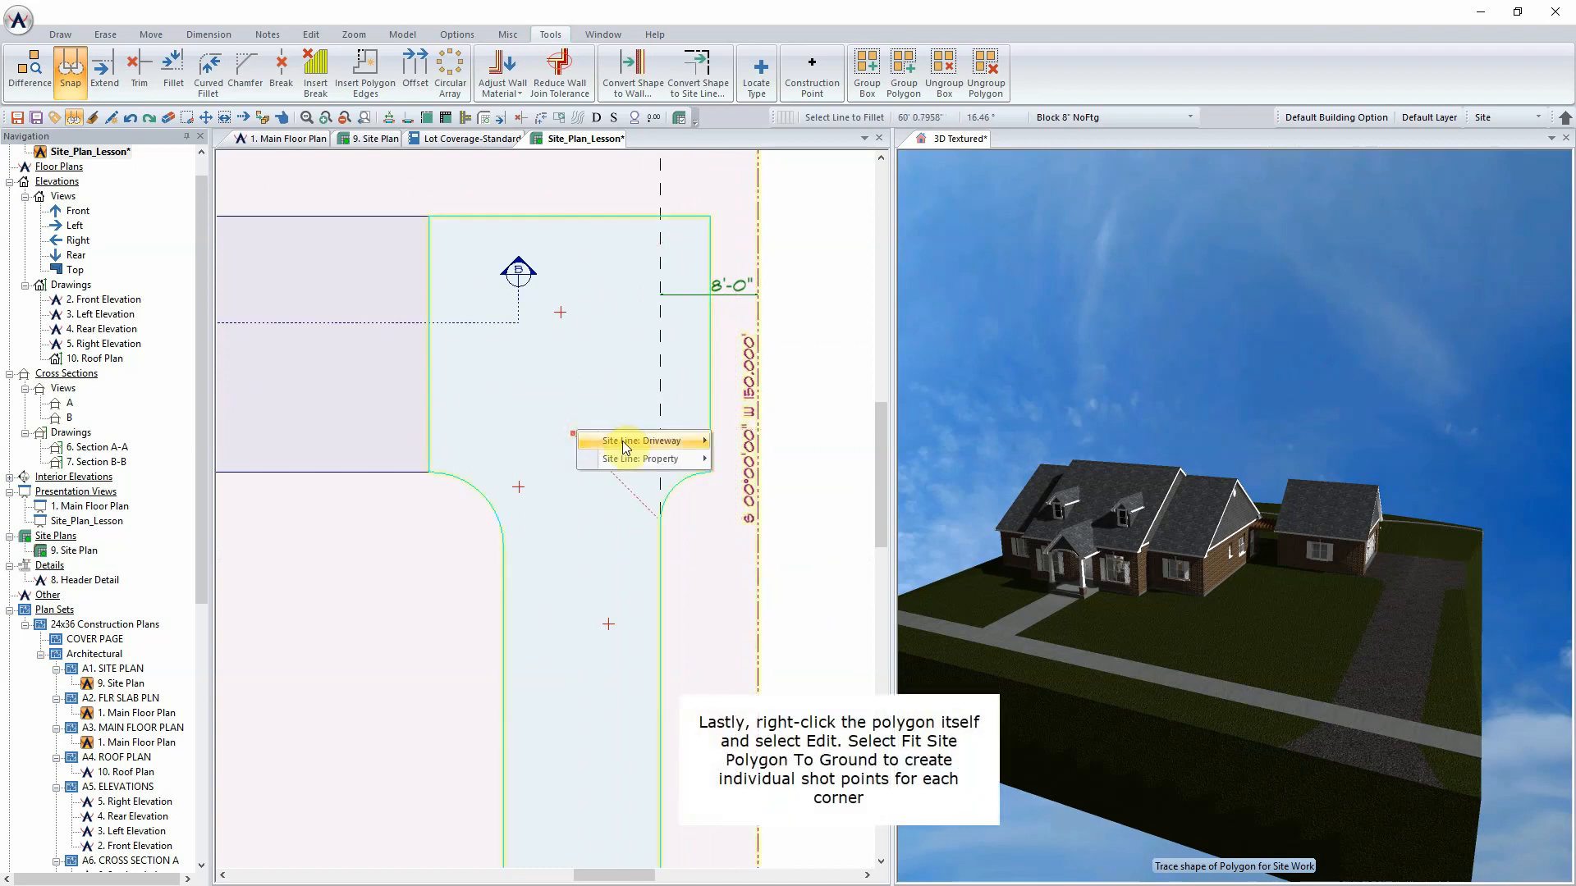
click(640, 440)
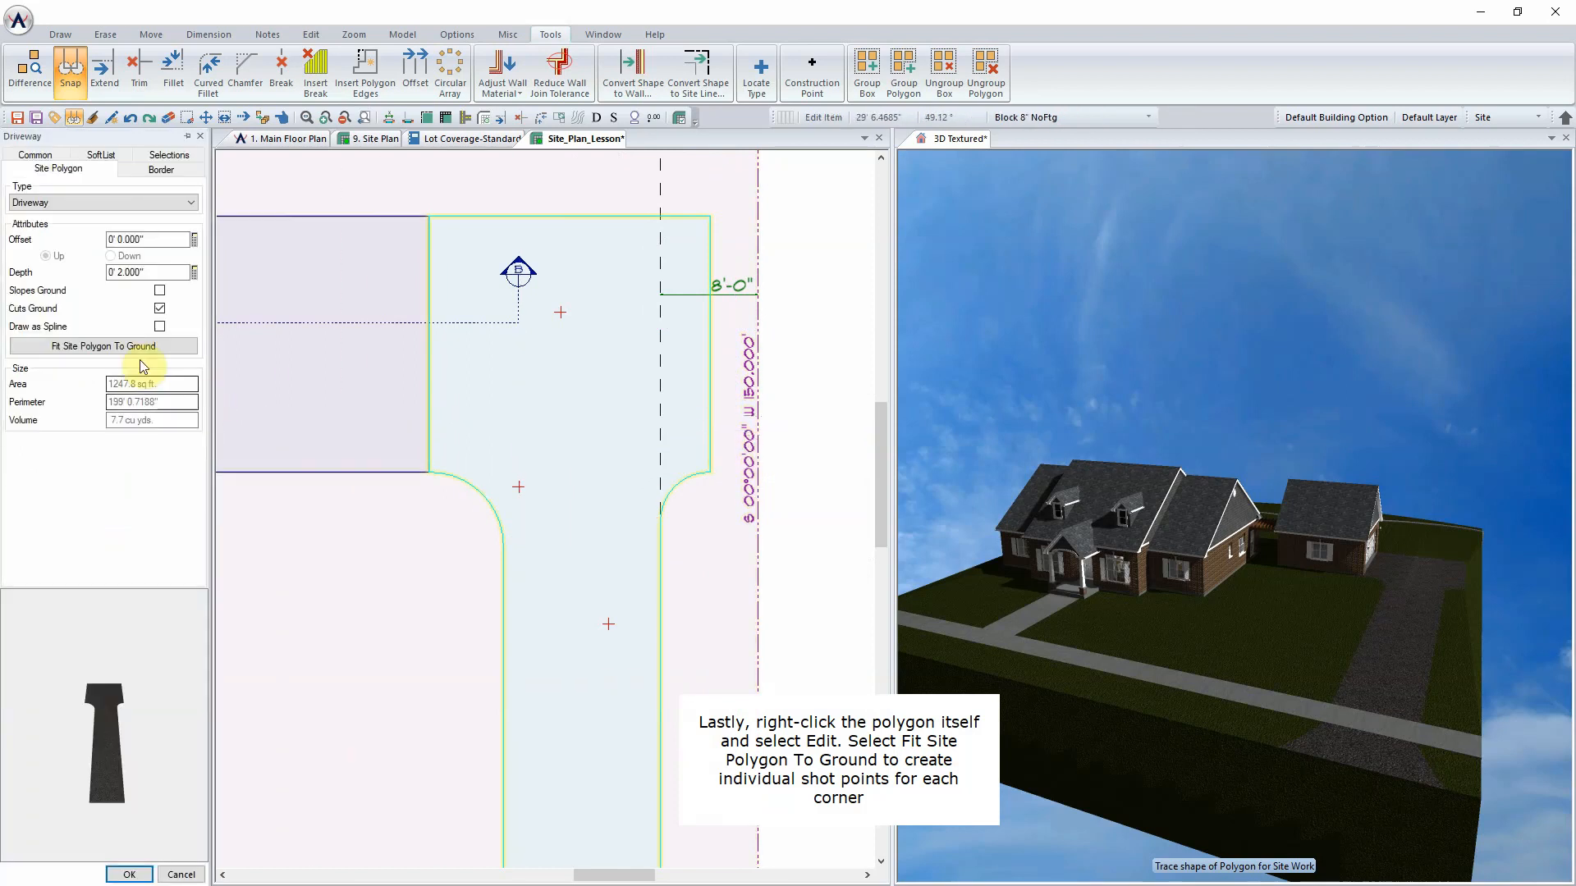
click(100, 346)
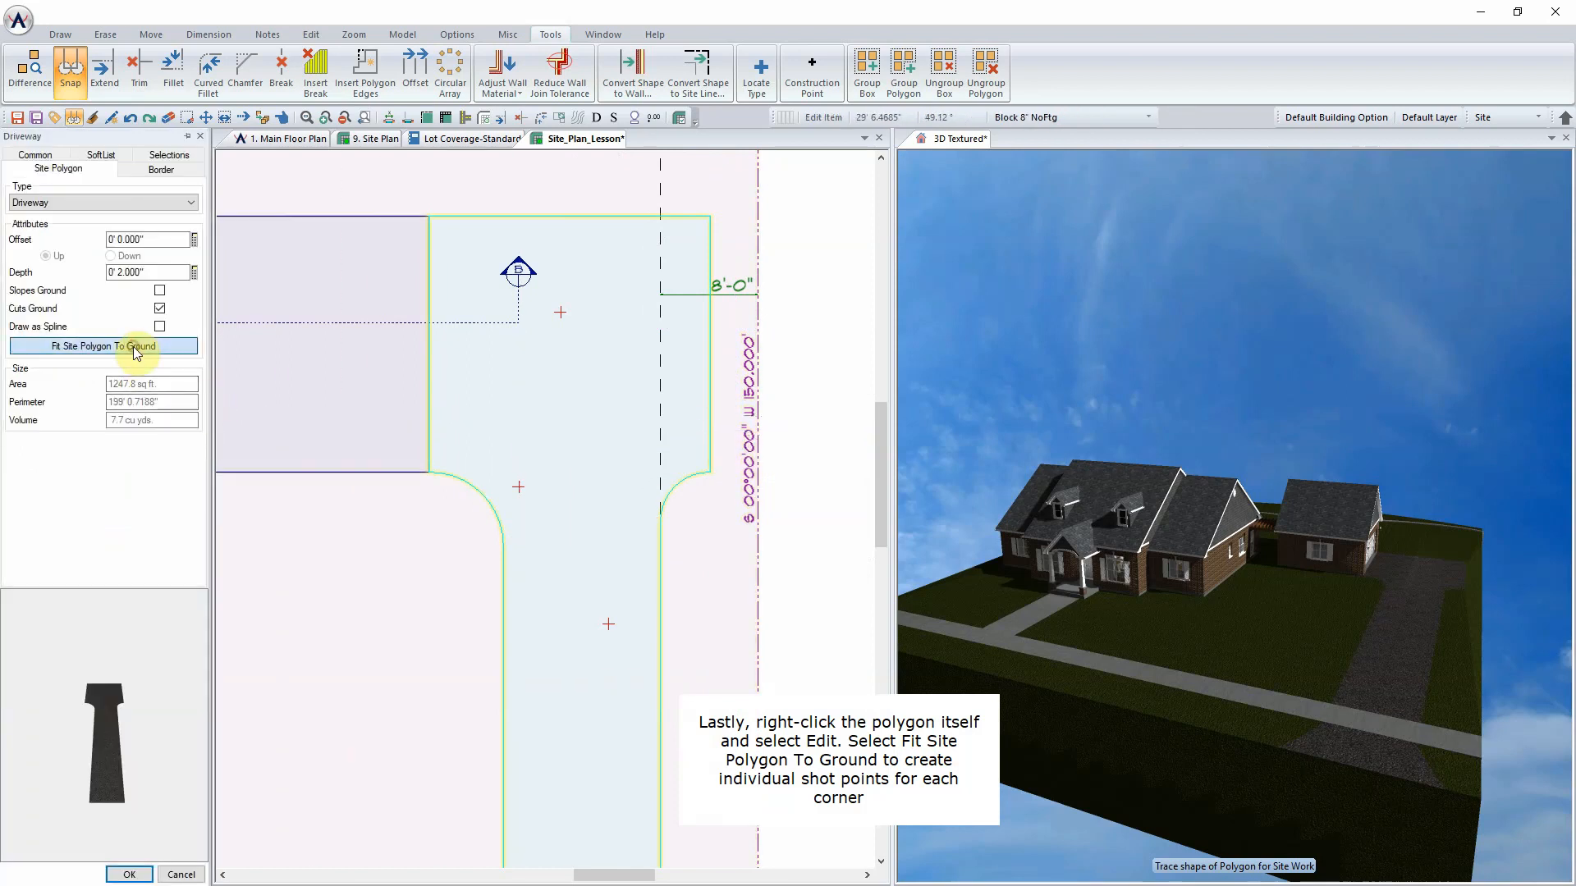
click(104, 347)
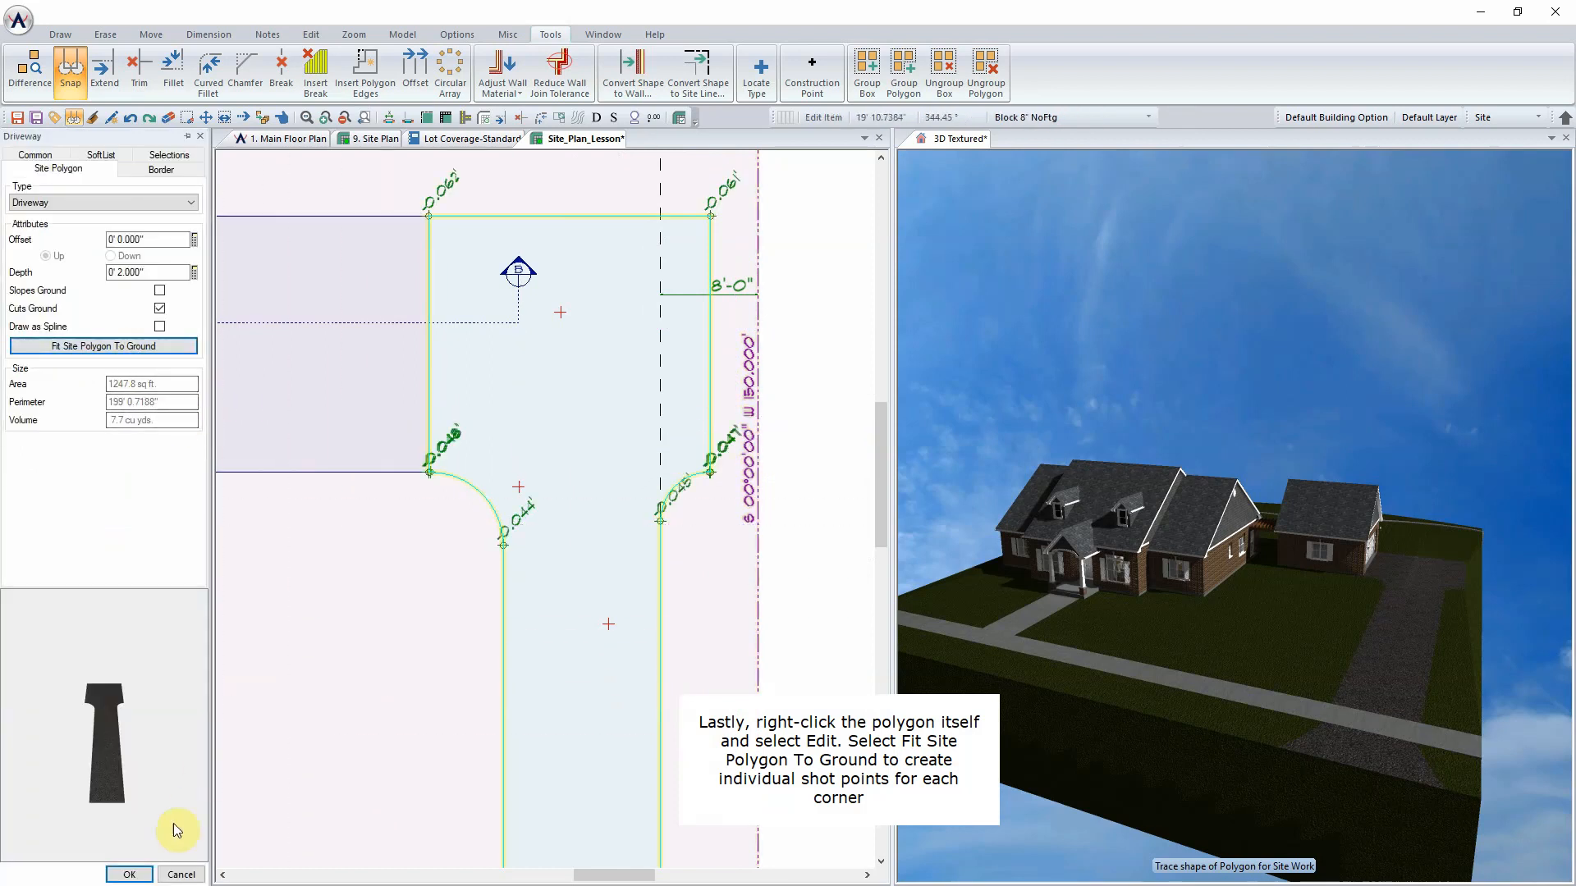